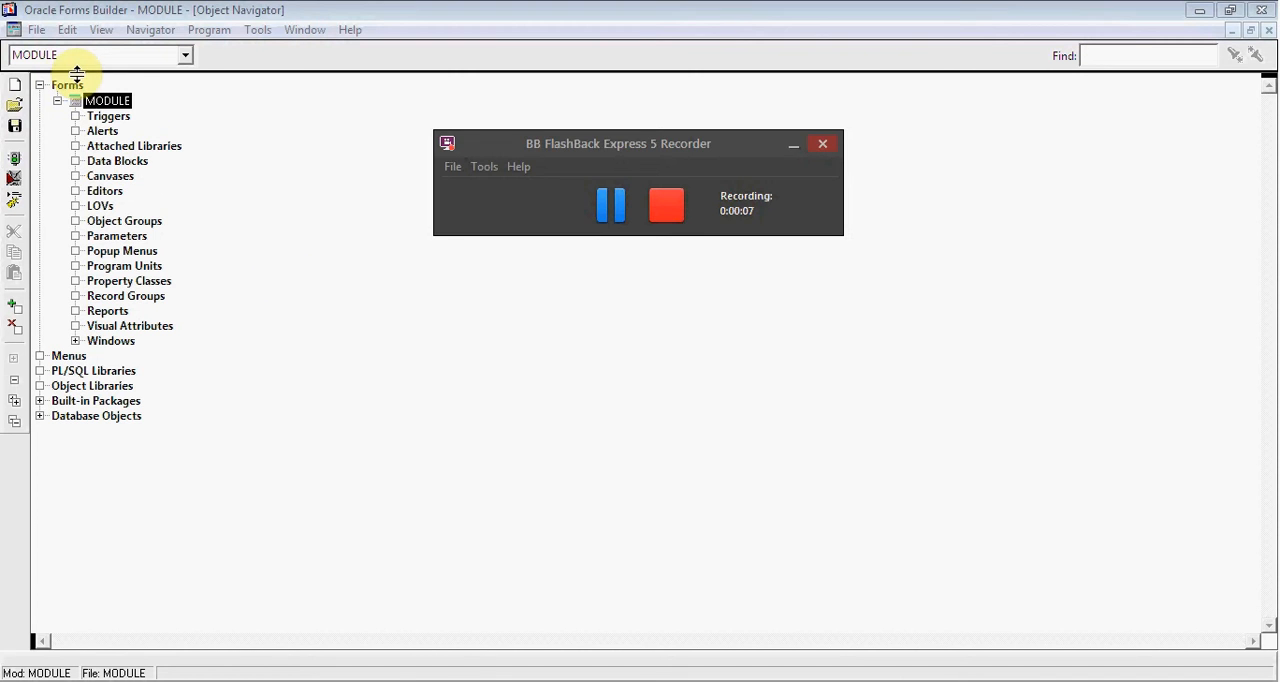
# Step: Bring up the File menu with its save and connection commands
pyautogui.click(36, 28)
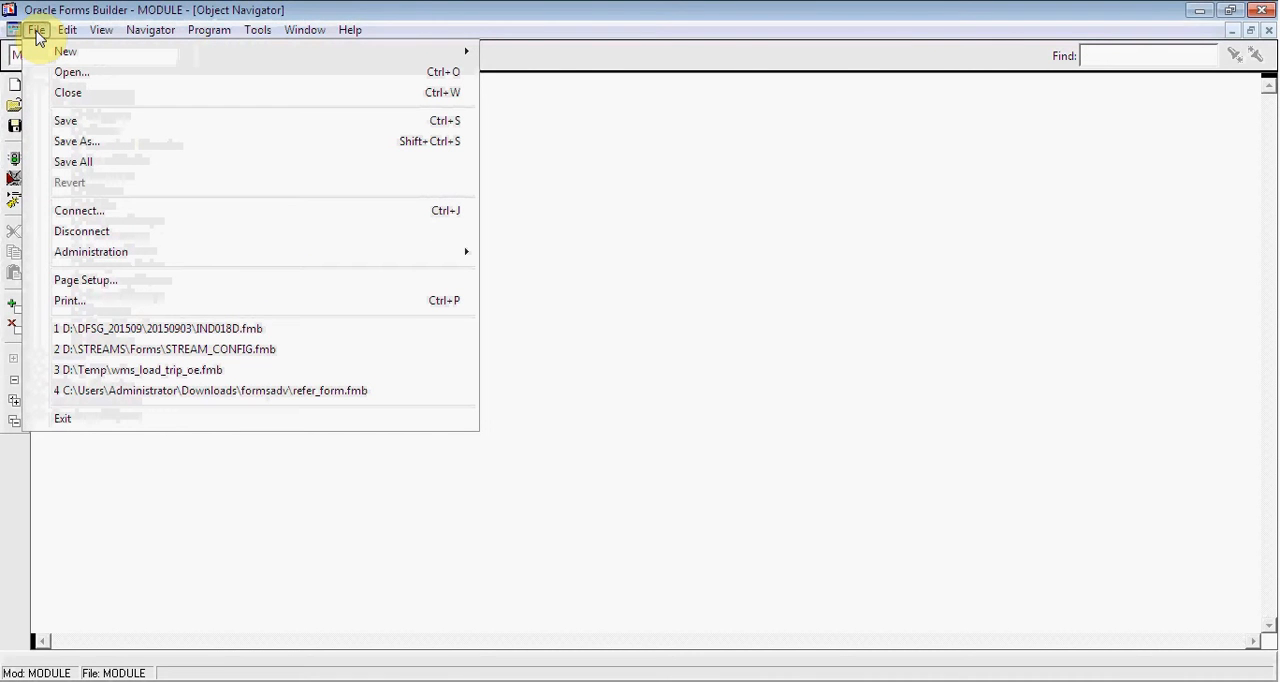
pyautogui.moveTo(72, 160)
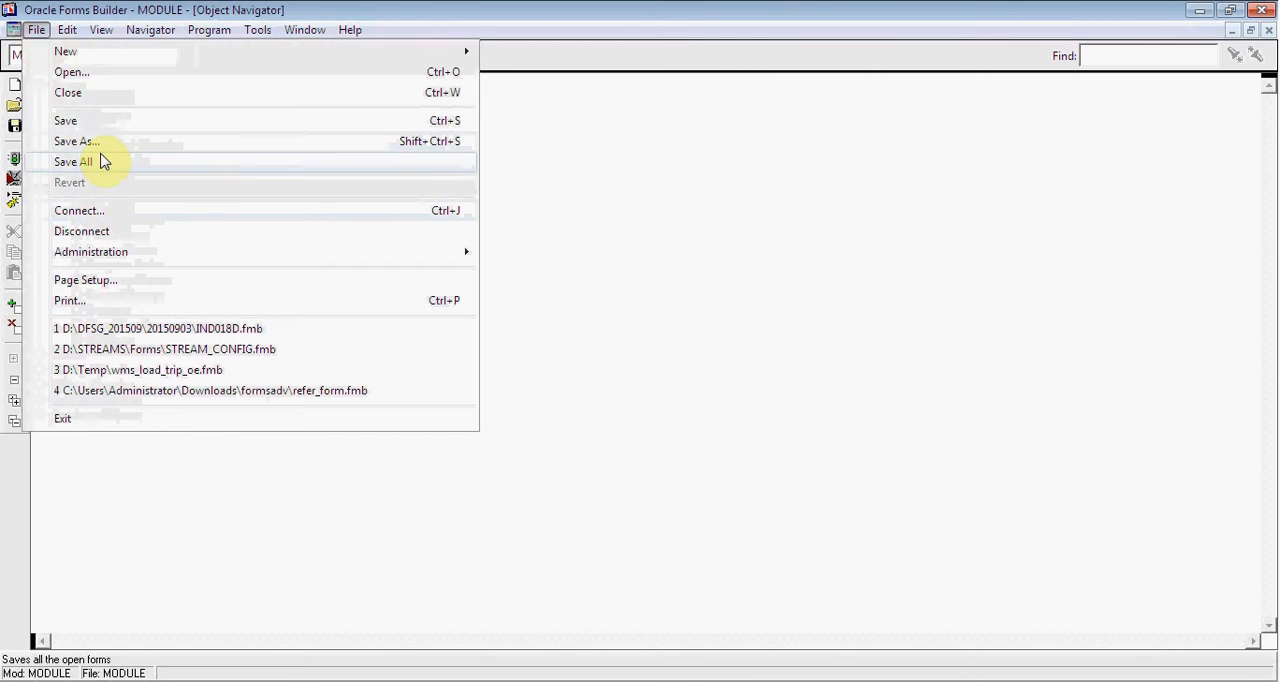
# Step: Connect to the ORCL database as user HMS with its password
pyautogui.click(80, 210)
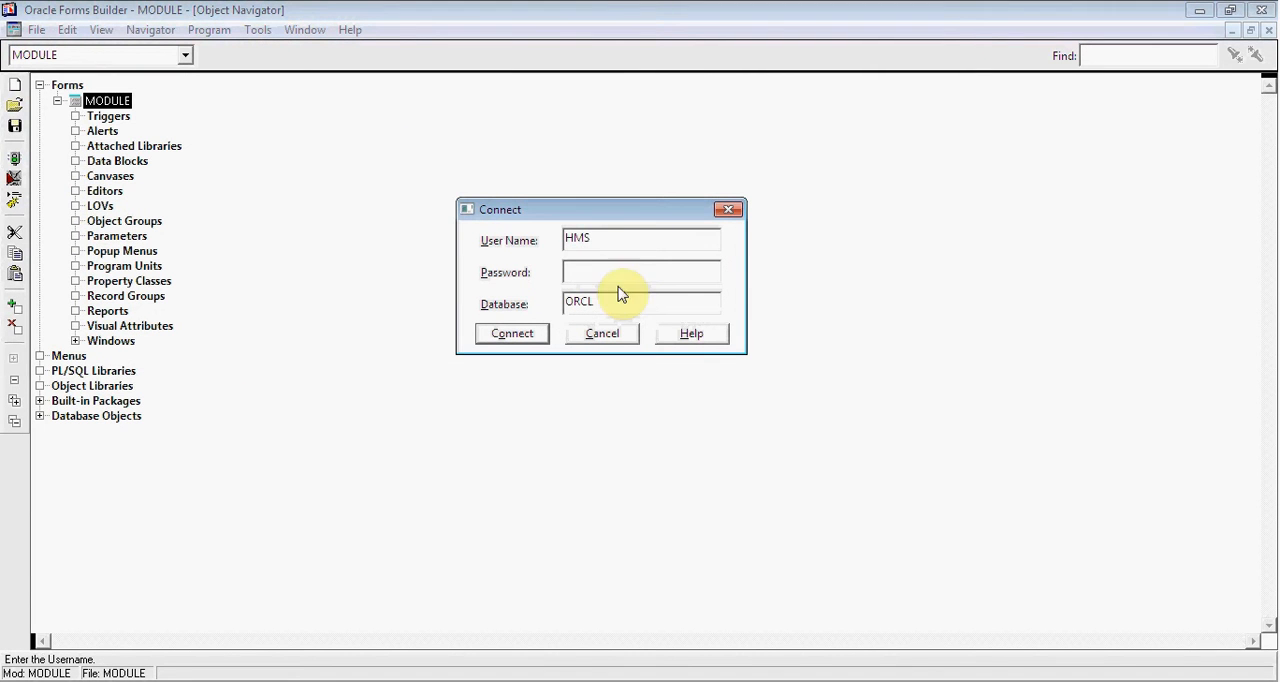
pyautogui.click(640, 272)
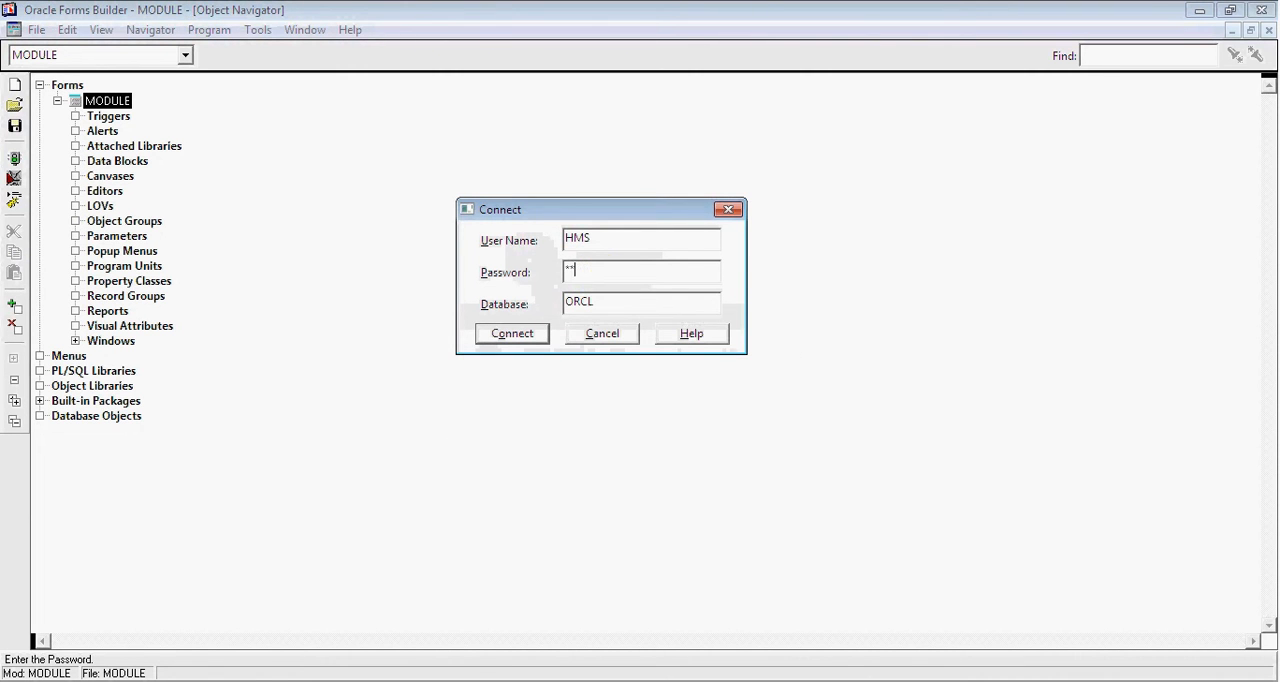
pyautogui.click(512, 332)
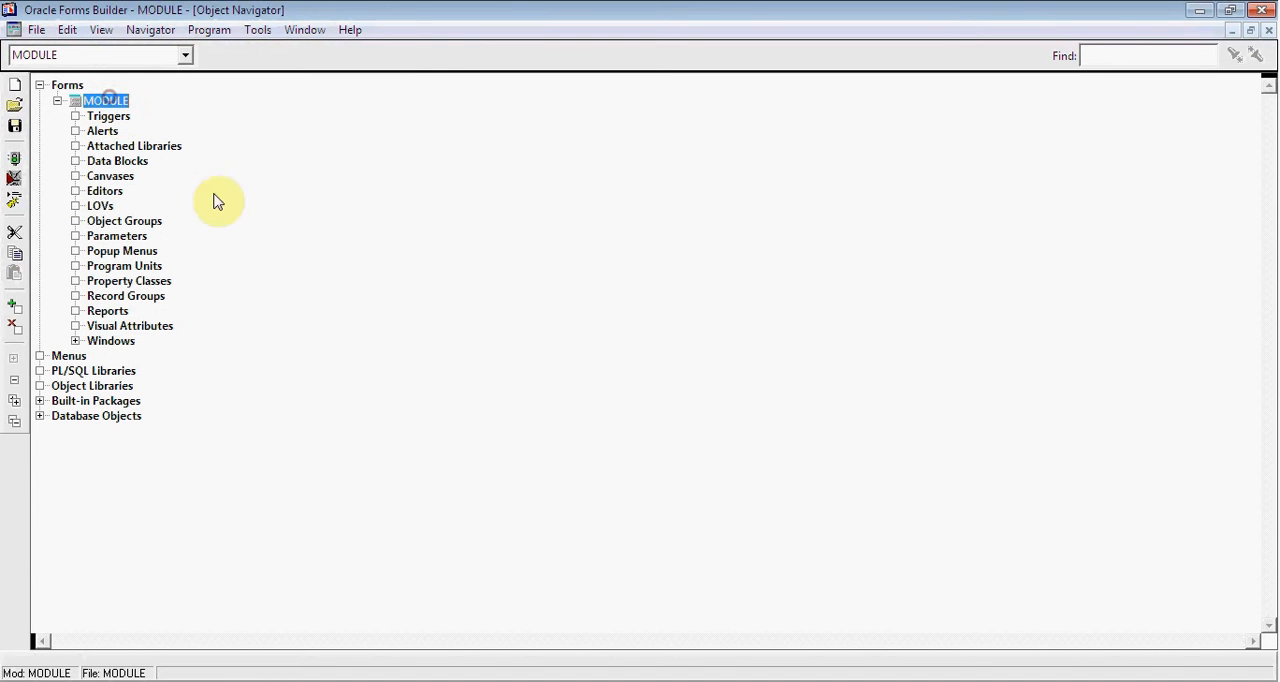
# Step: Name the module EMPFORM and select its Data Blocks node for a new block
pyautogui.write('EMPFORM')
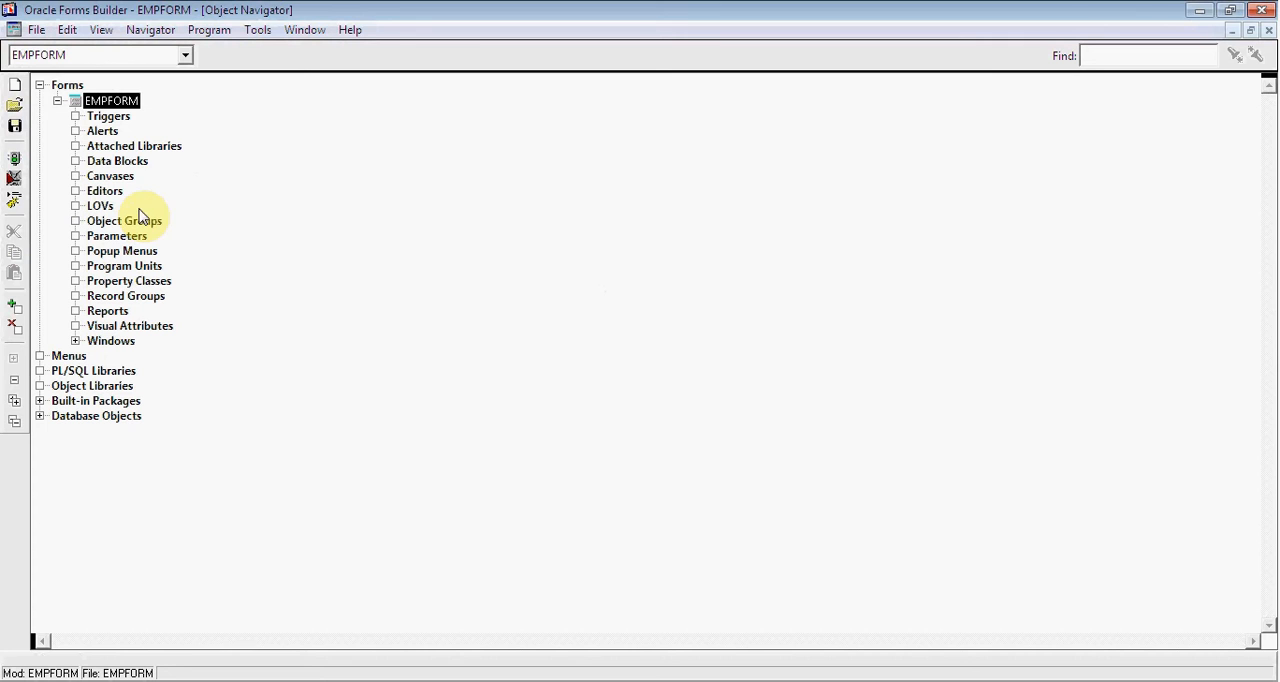
pyautogui.click(116, 160)
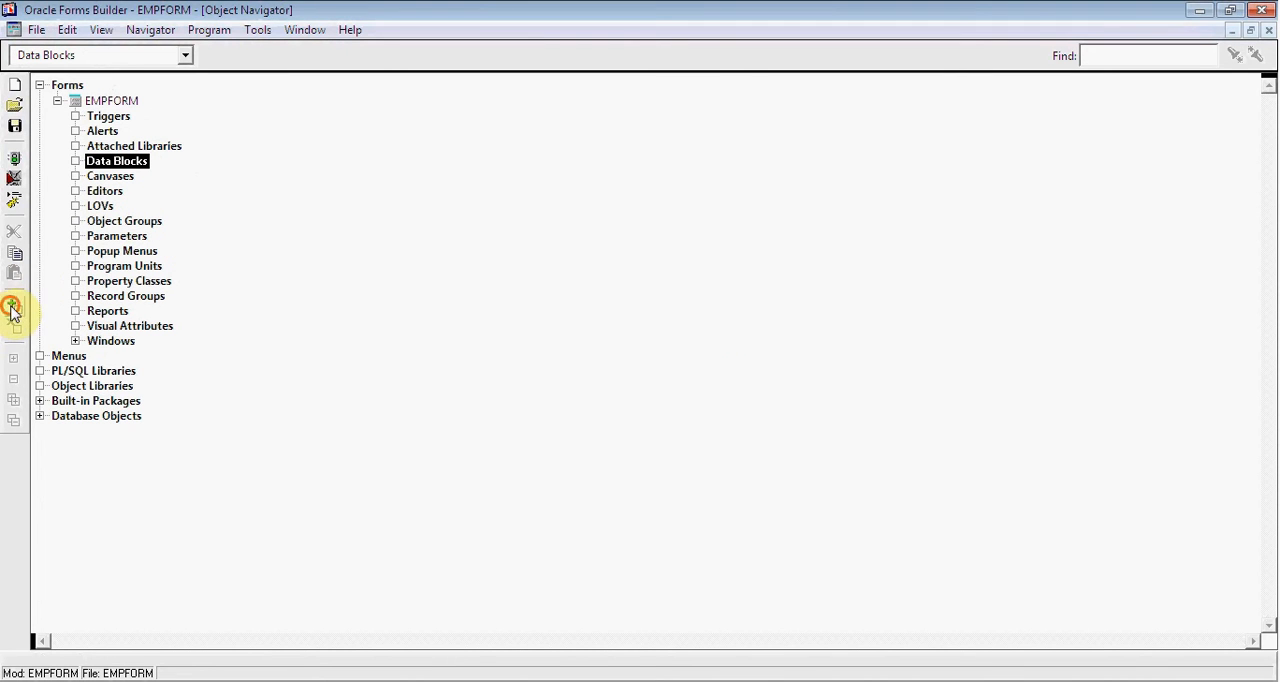
# Step: Create a new data block under Data Blocks, keeping the wizard option
pyautogui.click(14, 306)
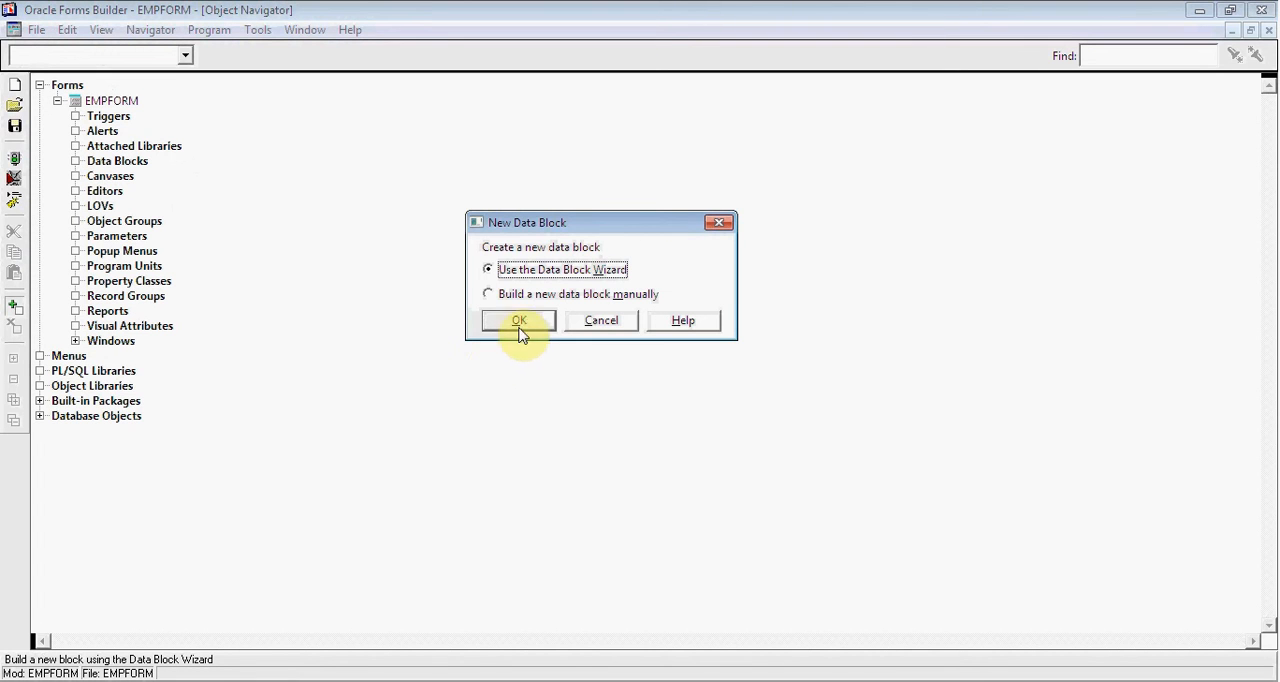
pyautogui.moveTo(556, 272)
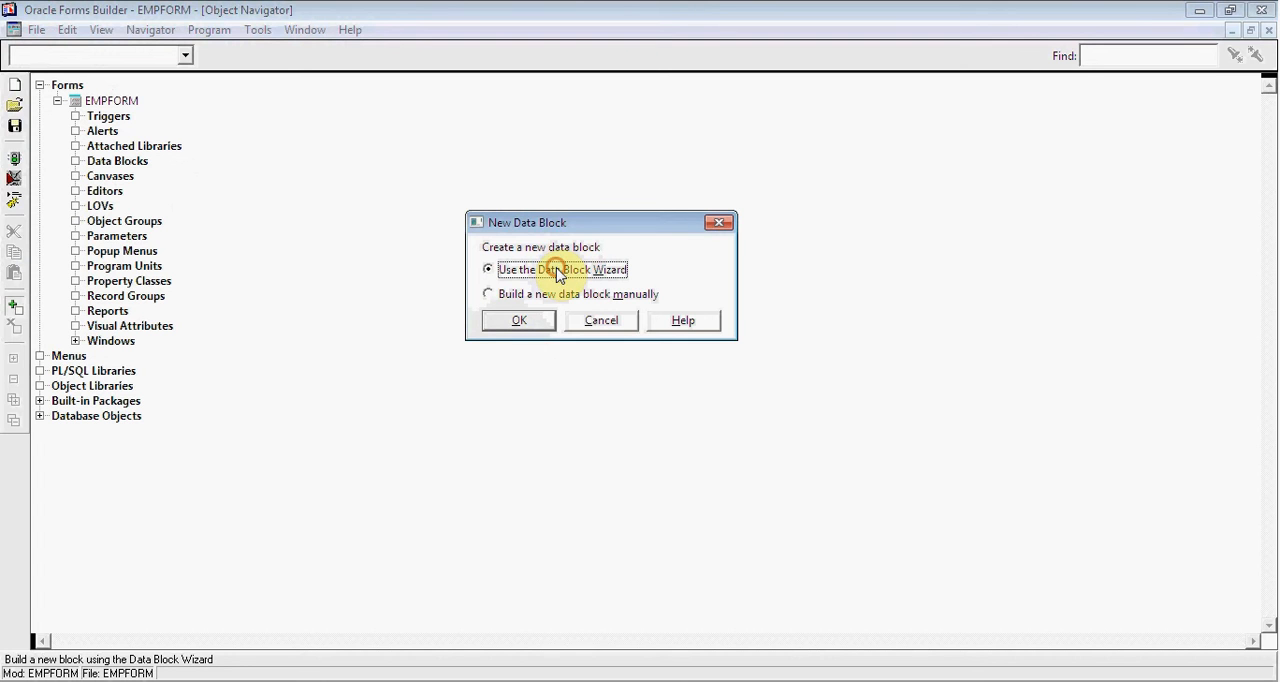
pyautogui.moveTo(560, 370)
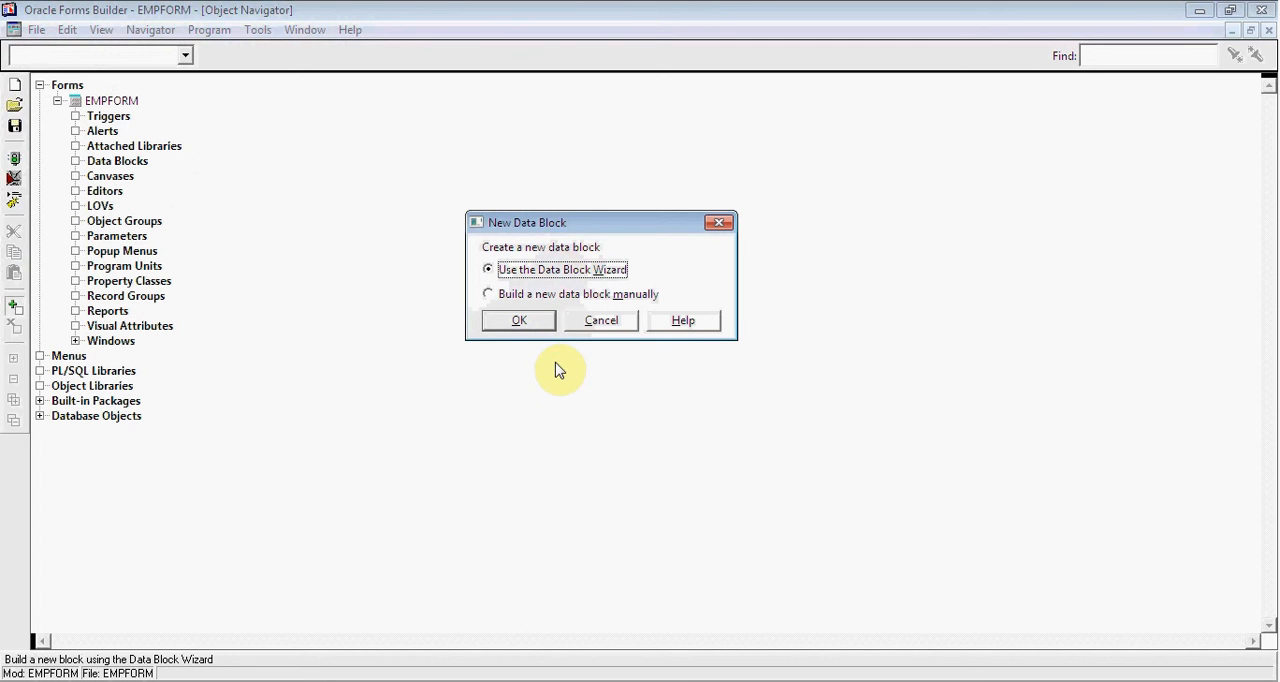
pyautogui.moveTo(536, 344)
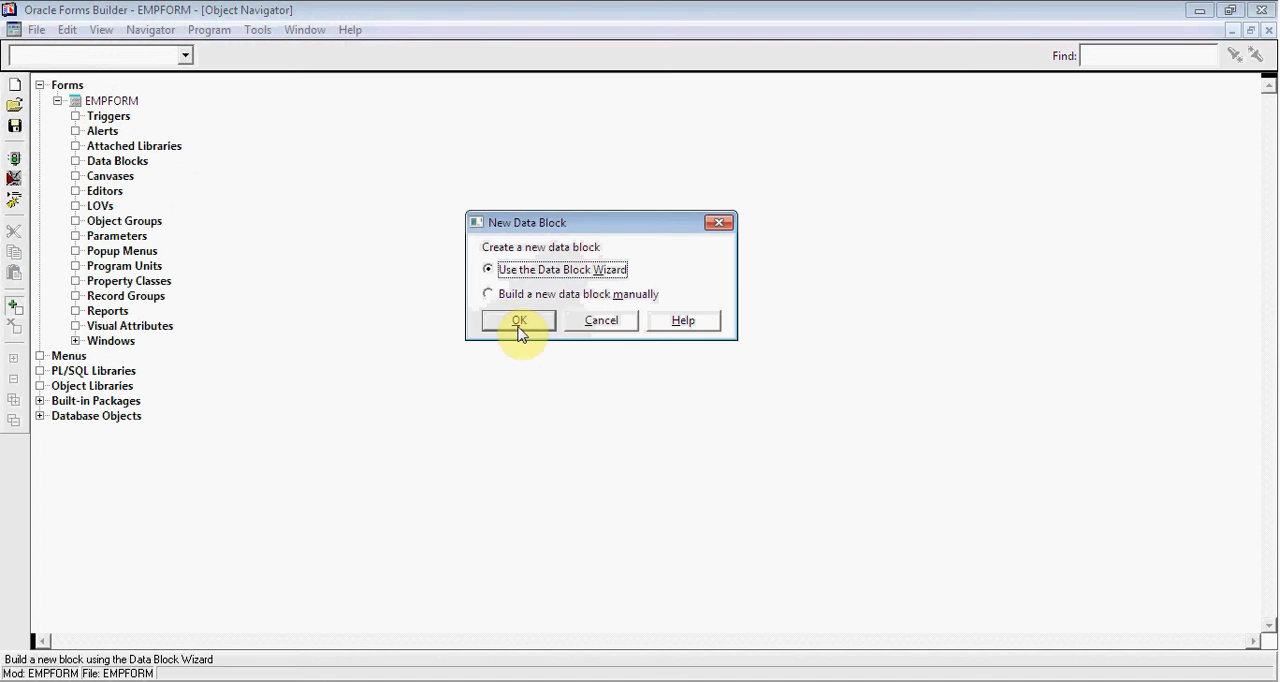
# Step: Run the Data Block Wizard past its welcome page with Table or View as the source
pyautogui.click(518, 320)
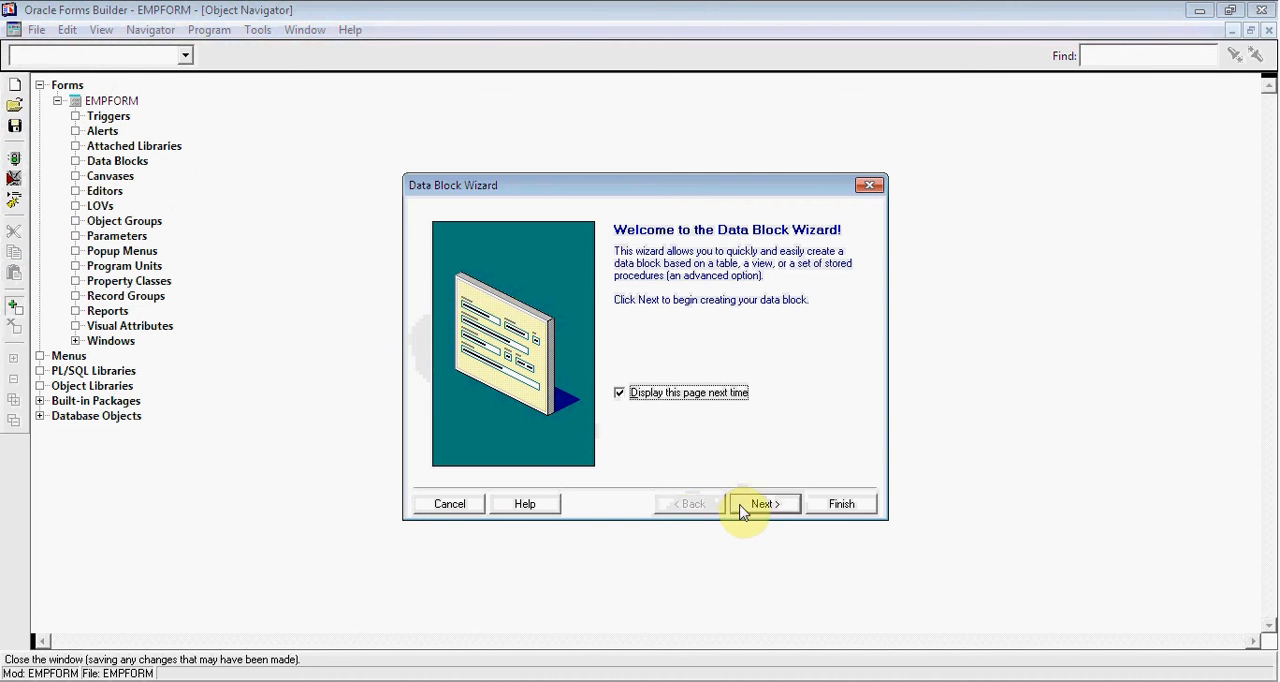
pyautogui.click(764, 504)
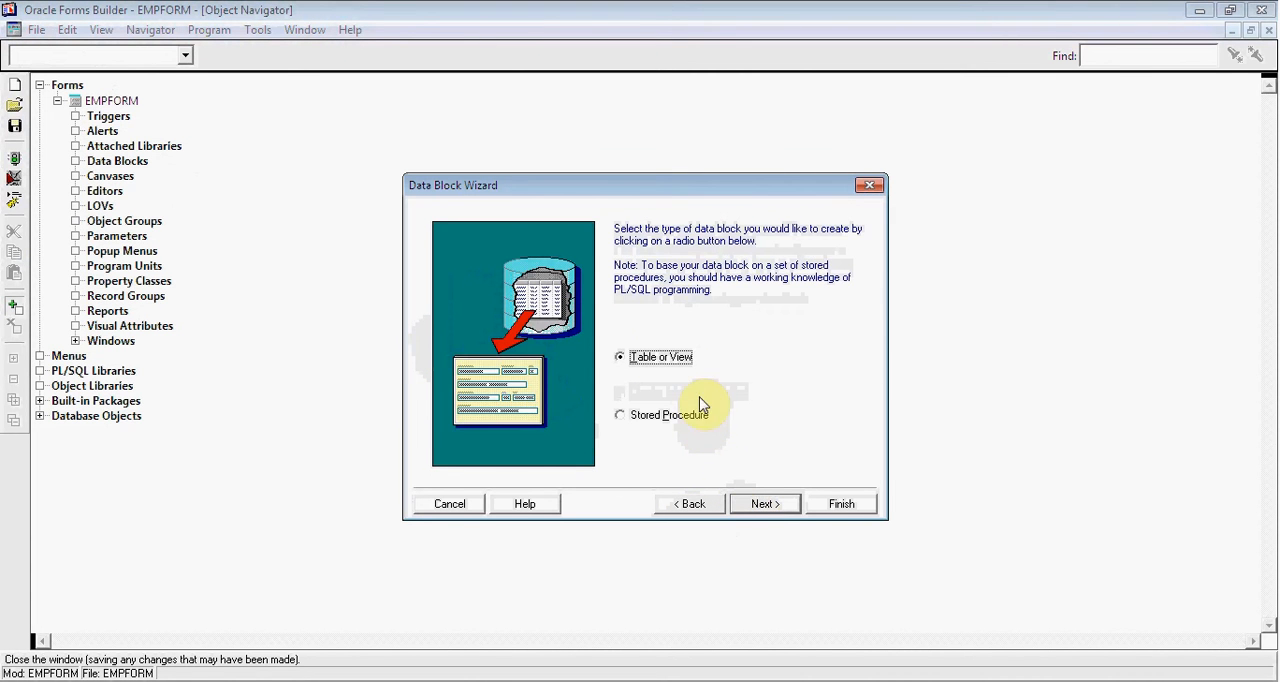
pyautogui.click(764, 504)
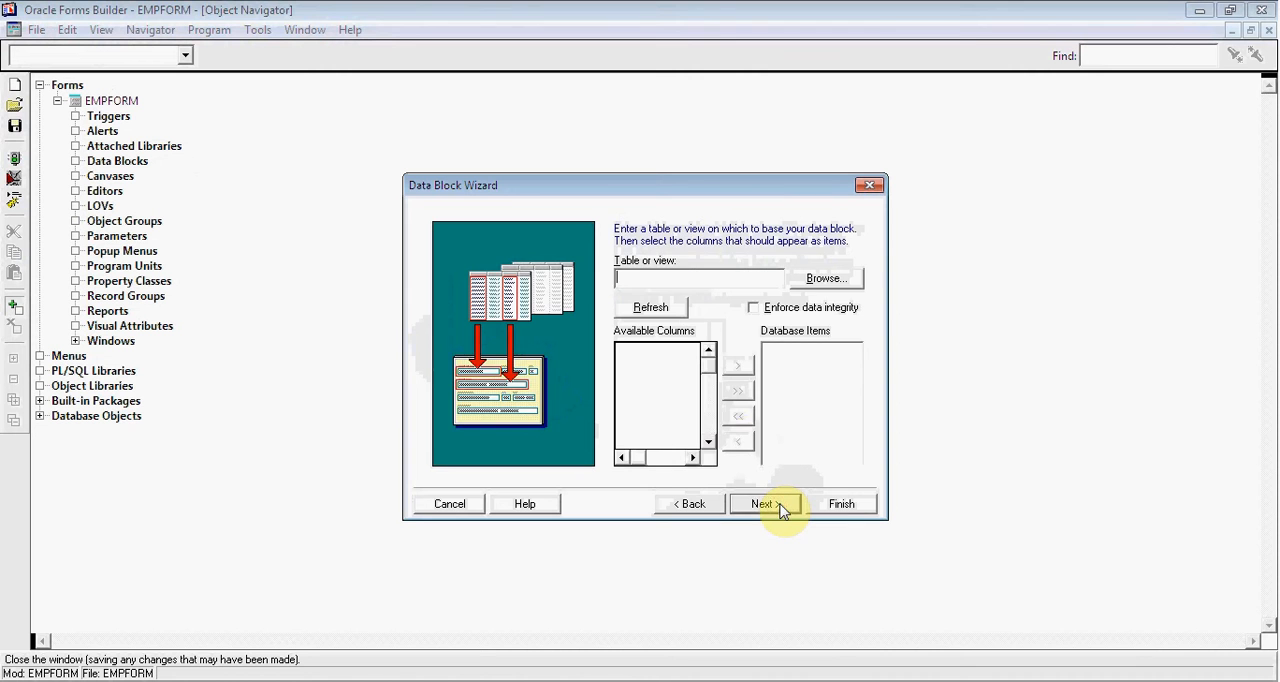
pyautogui.moveTo(824, 280)
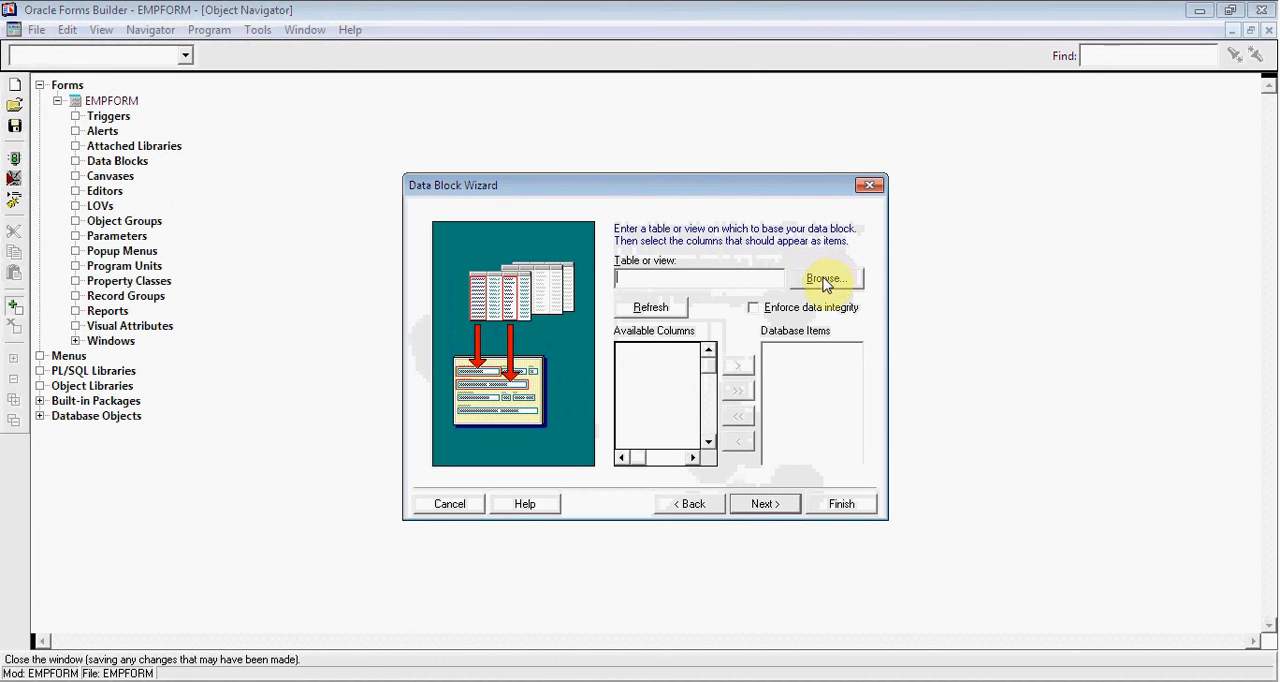
# Step: Base the block on the EMP table with all its columns and reach the final page
pyautogui.click(824, 278)
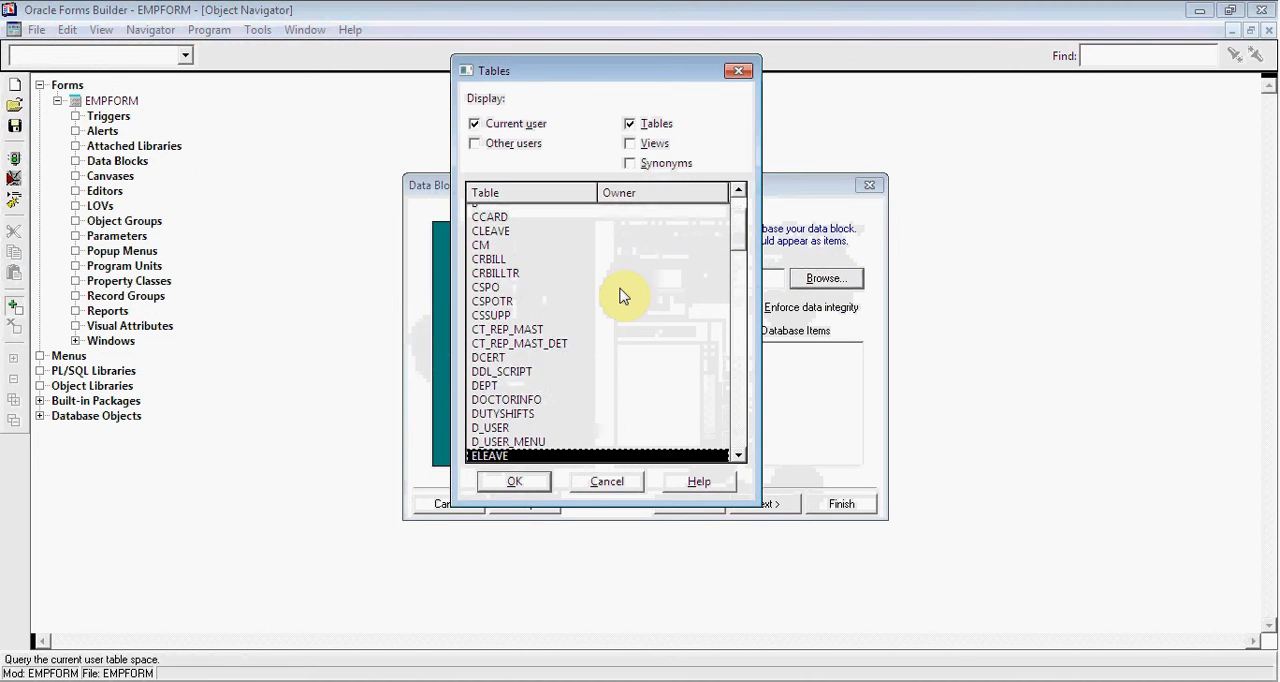
pyautogui.click(514, 480)
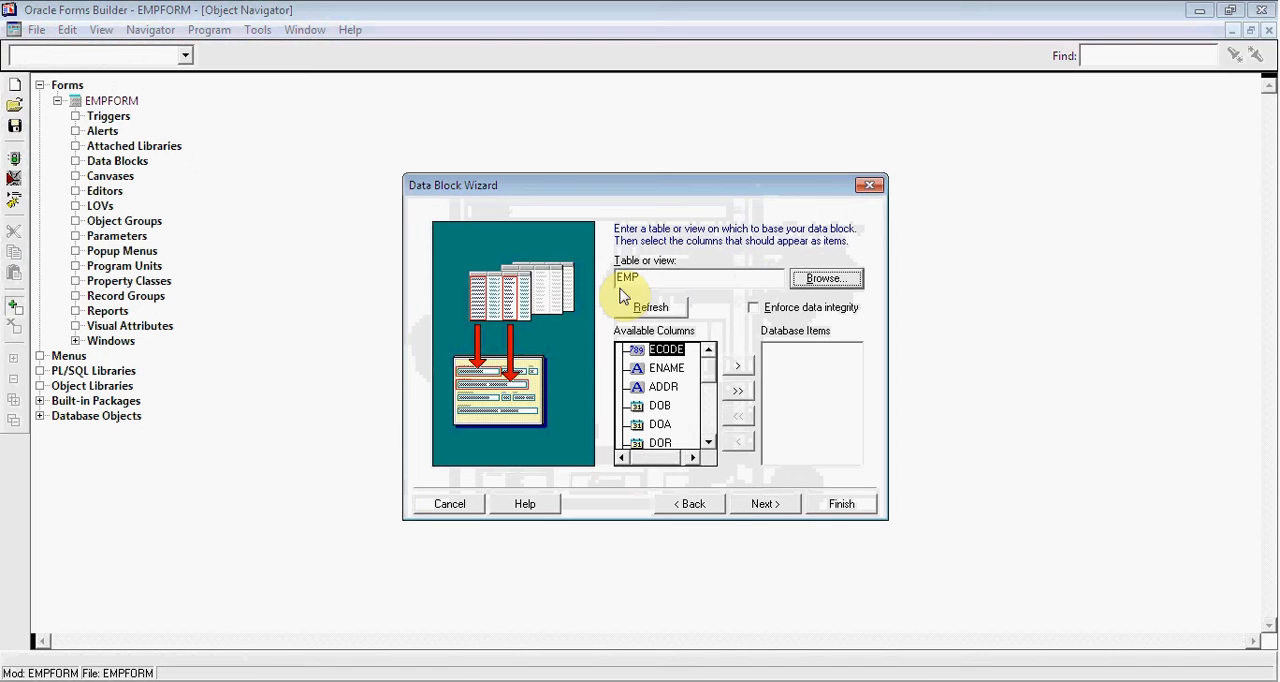
pyautogui.moveTo(740, 368)
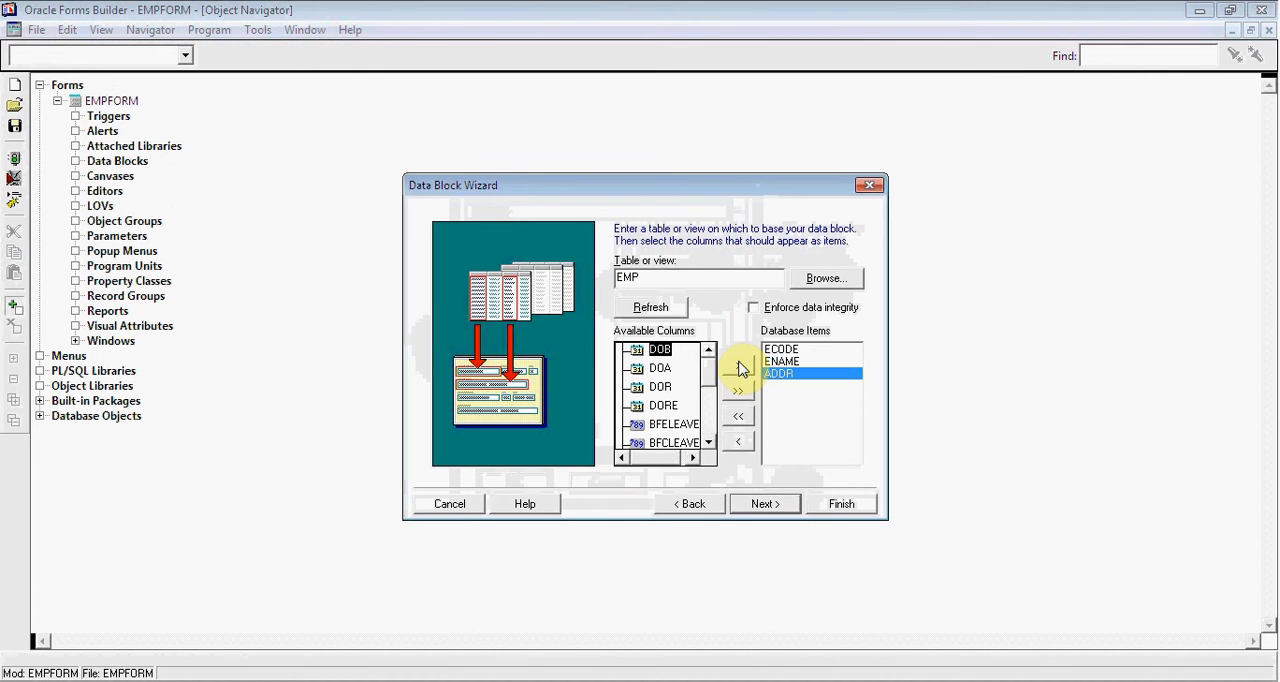
pyautogui.click(736, 390)
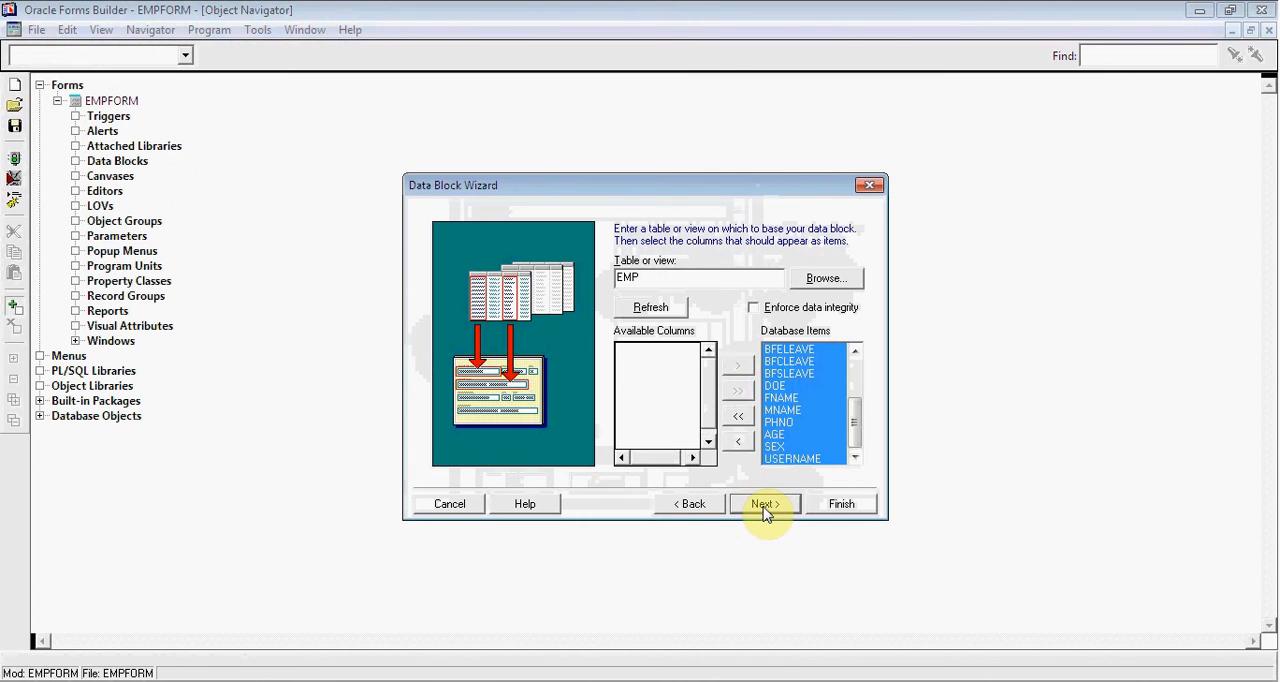
pyautogui.click(764, 504)
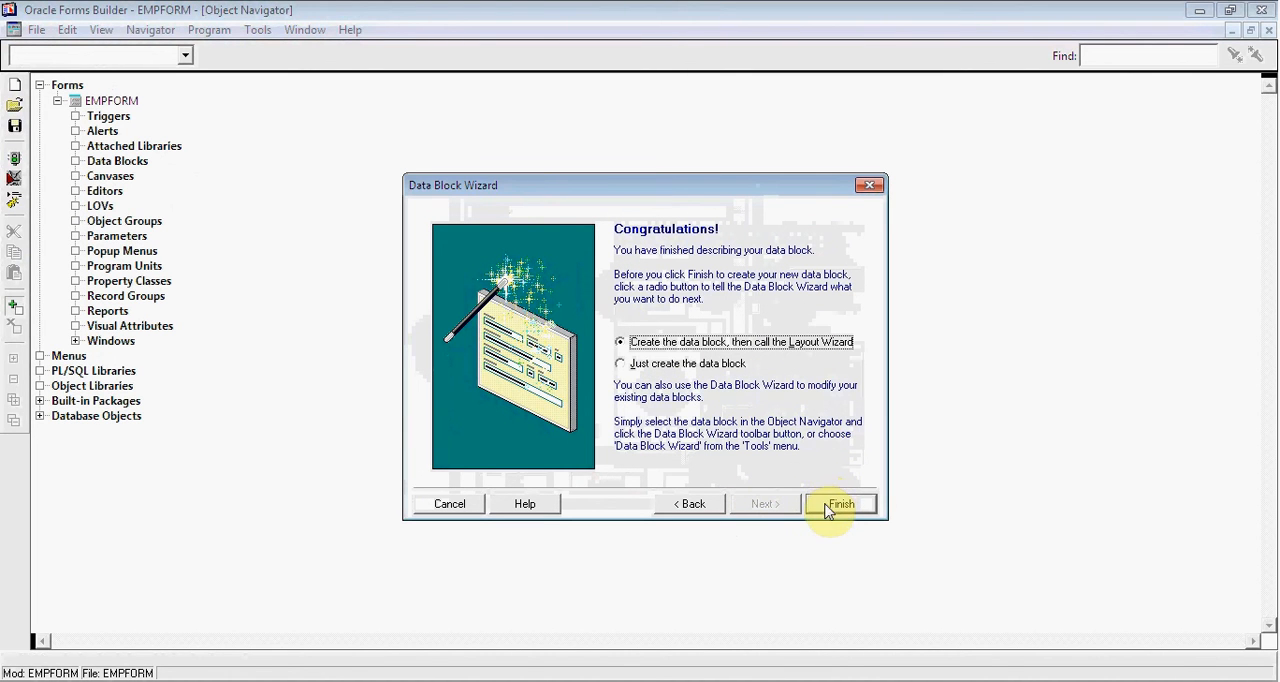
# Step: Create the block and start the Layout Wizard on a new content canvas
pyautogui.click(840, 504)
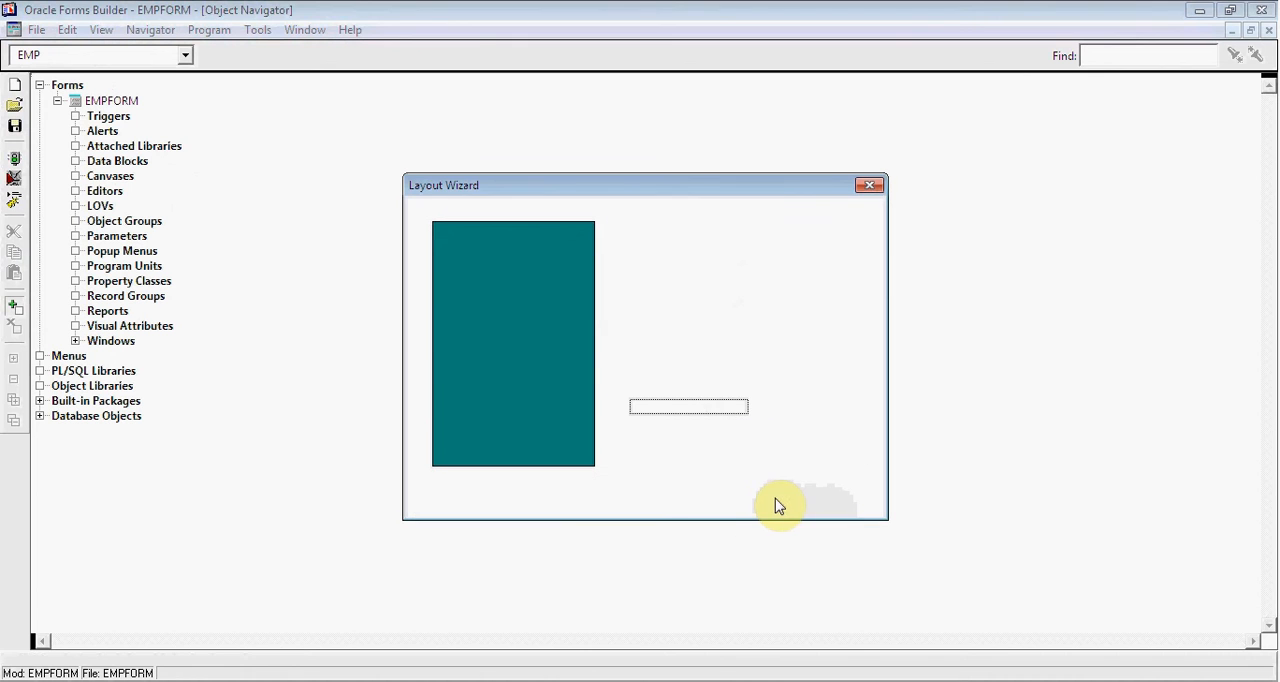
pyautogui.click(764, 504)
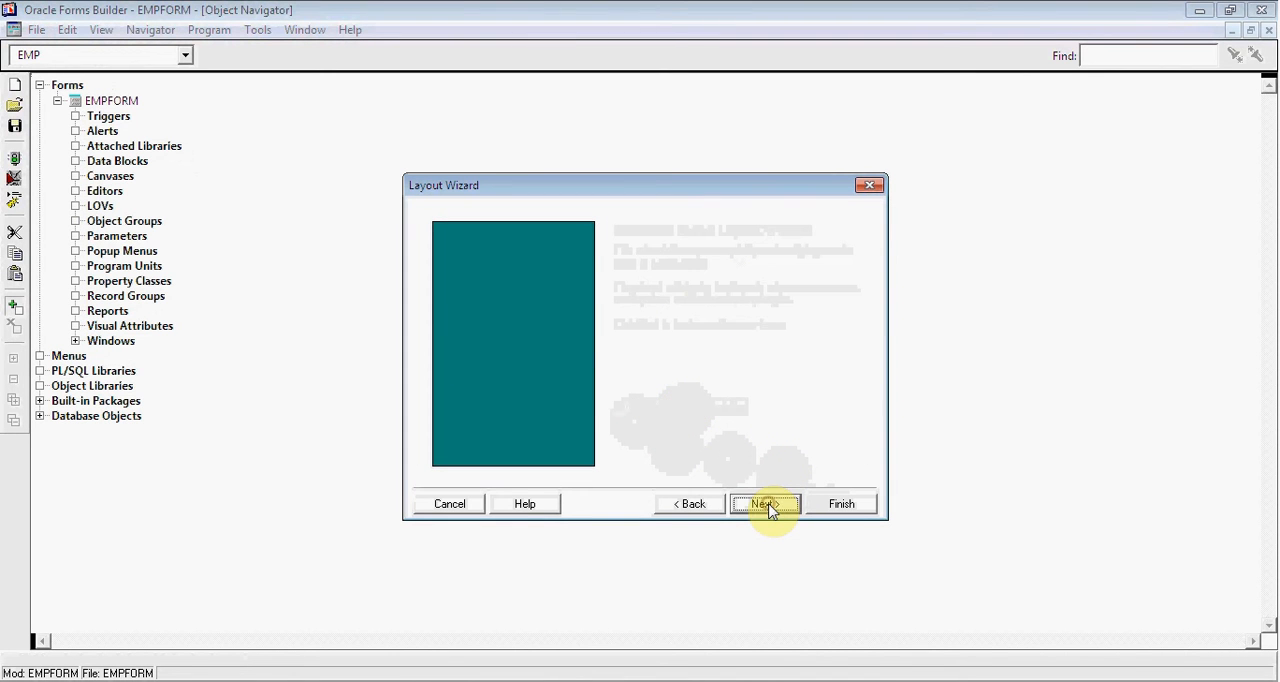
pyautogui.click(764, 504)
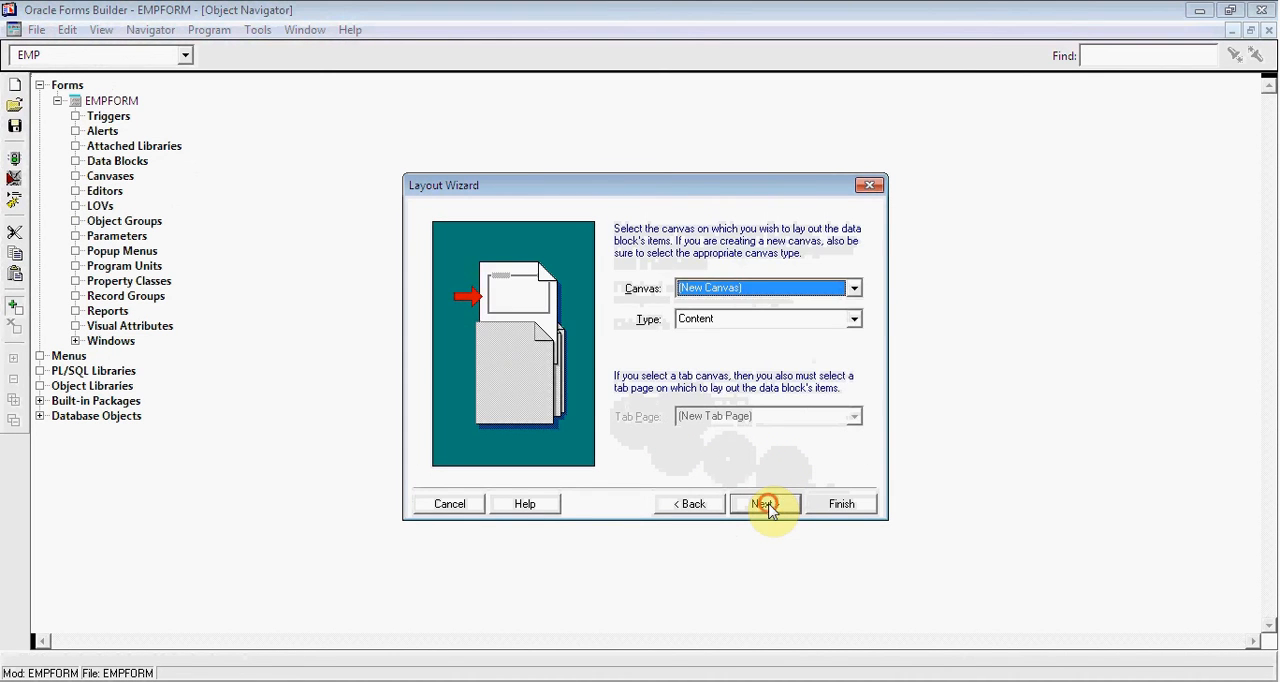
# Step: Move ECODE and all remaining EMP items to Displayed Items and continue to prompts
pyautogui.click(764, 504)
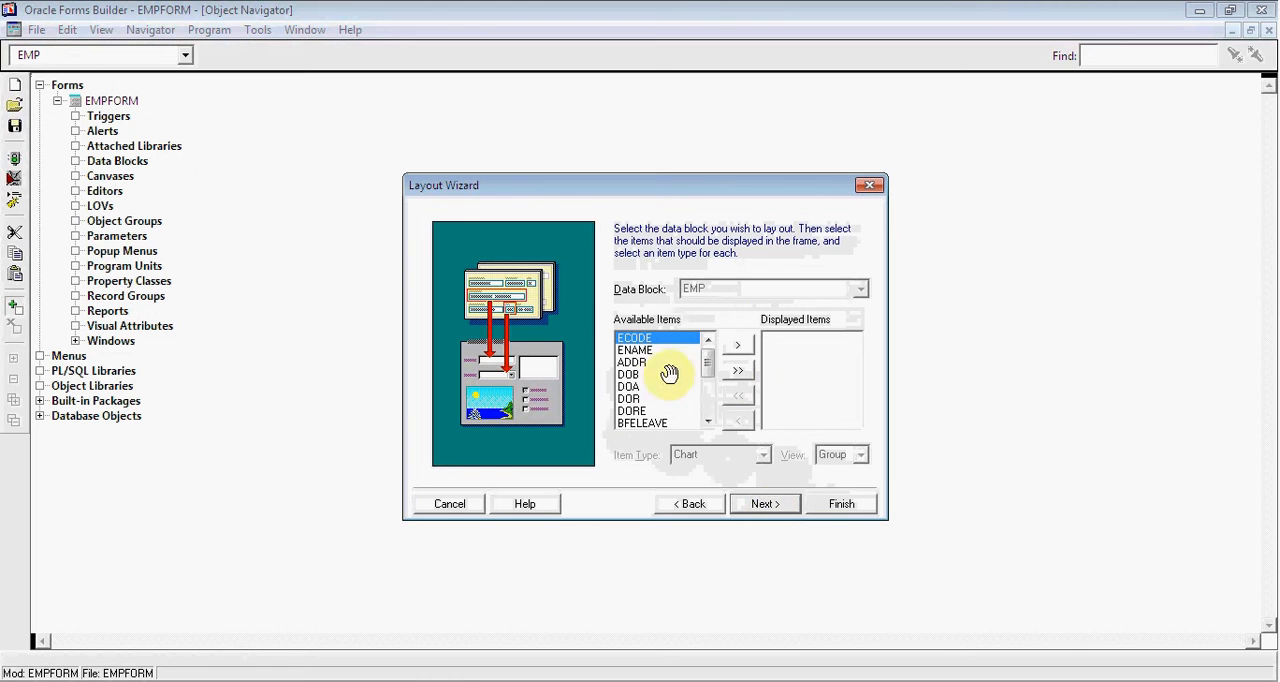
pyautogui.click(738, 344)
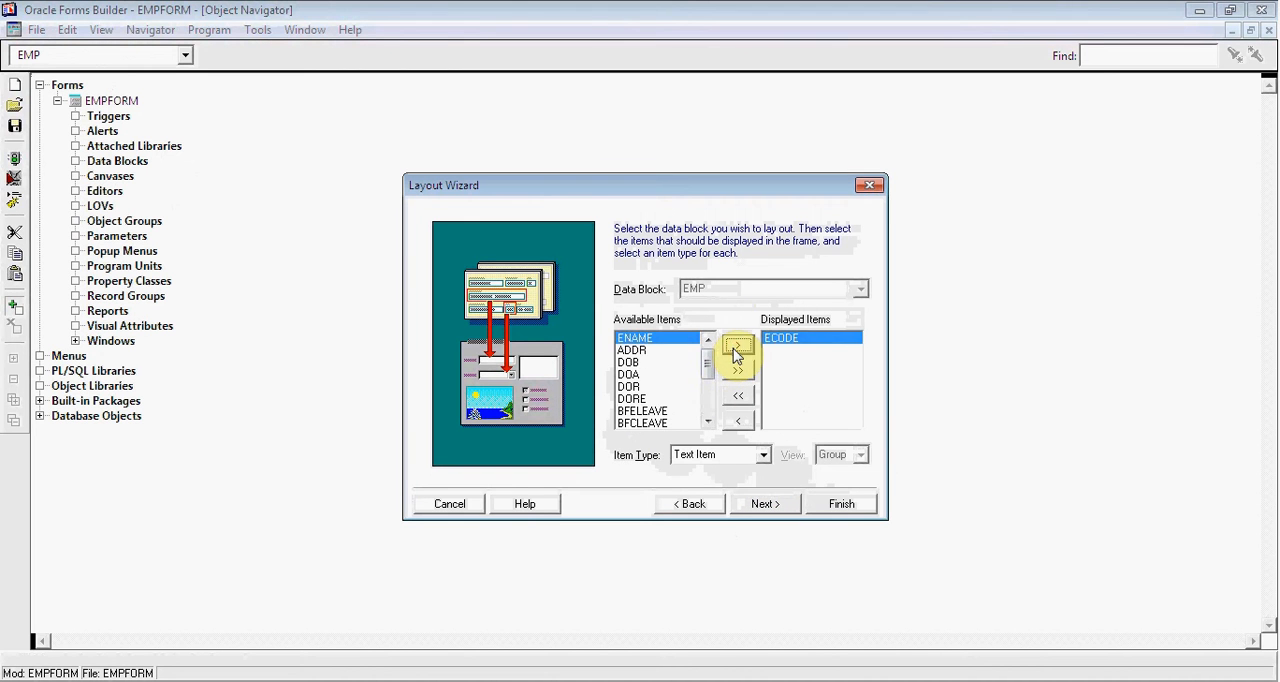
pyautogui.click(738, 344)
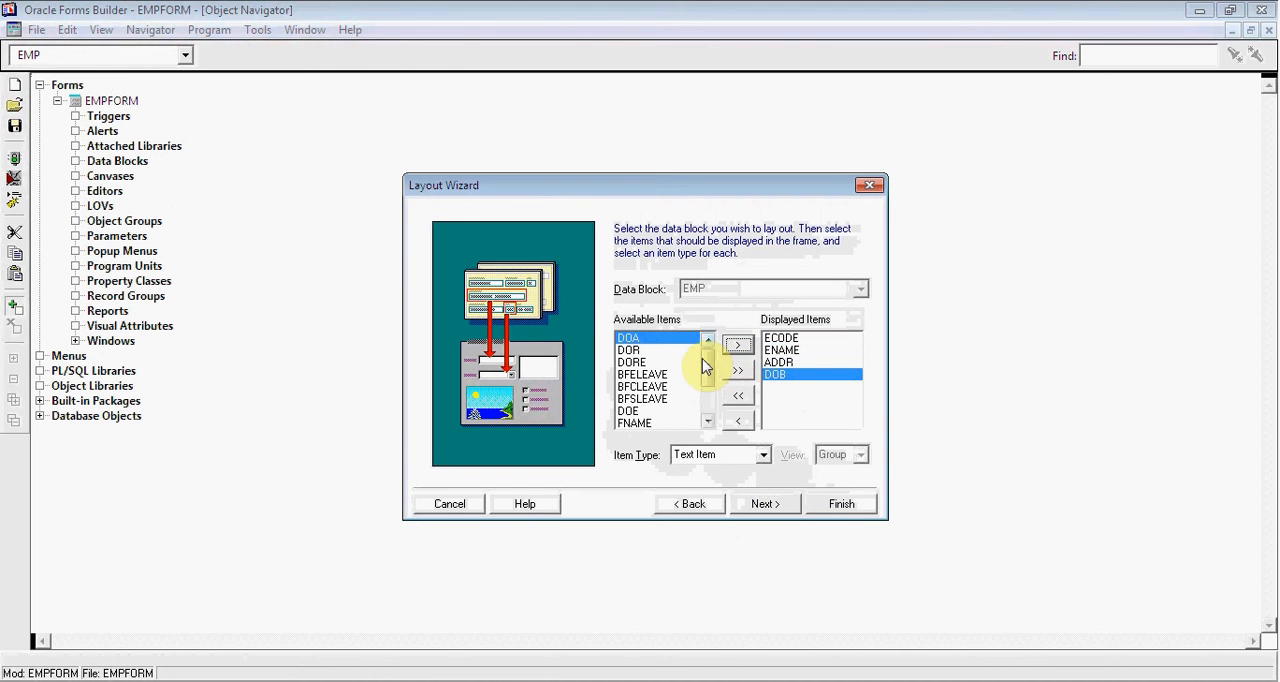
pyautogui.click(738, 370)
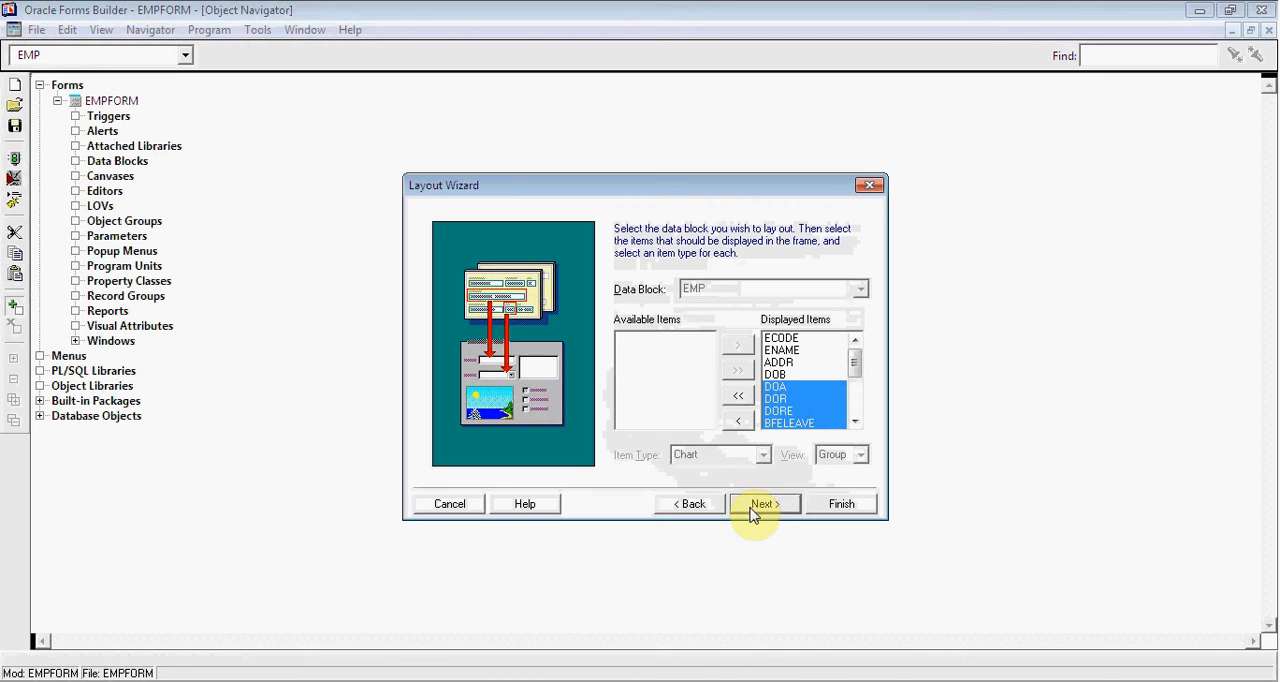
pyautogui.click(764, 504)
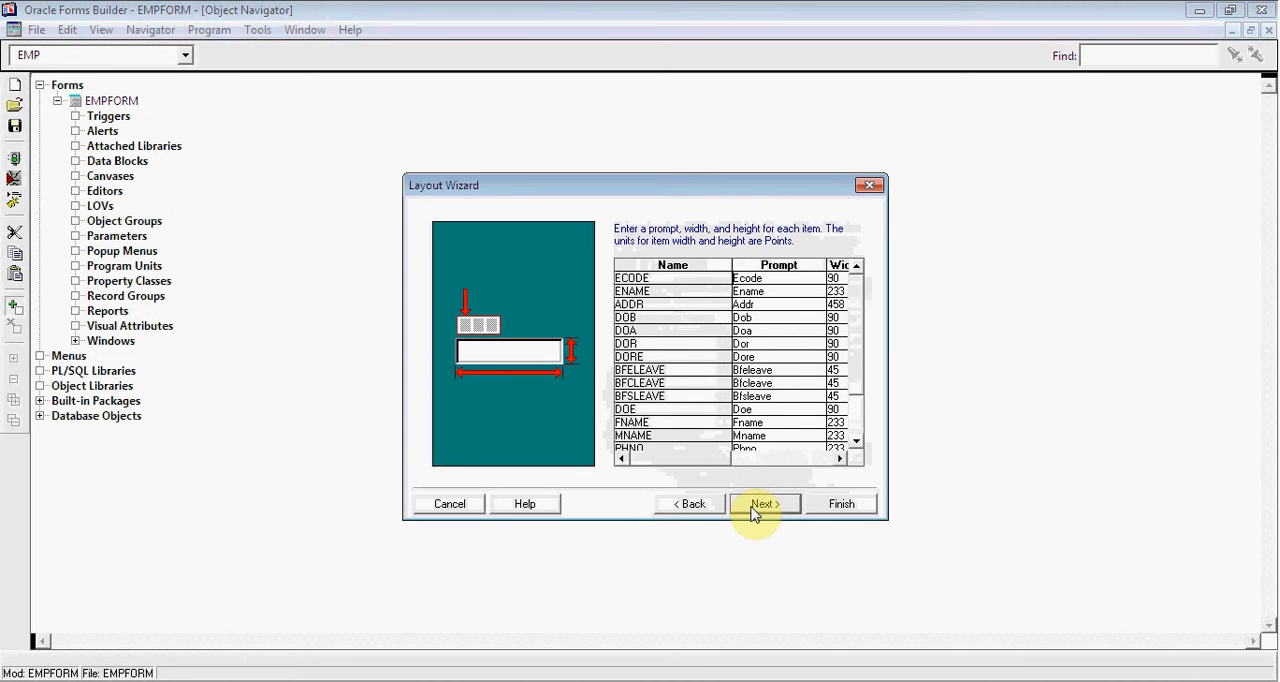
pyautogui.moveTo(782, 360)
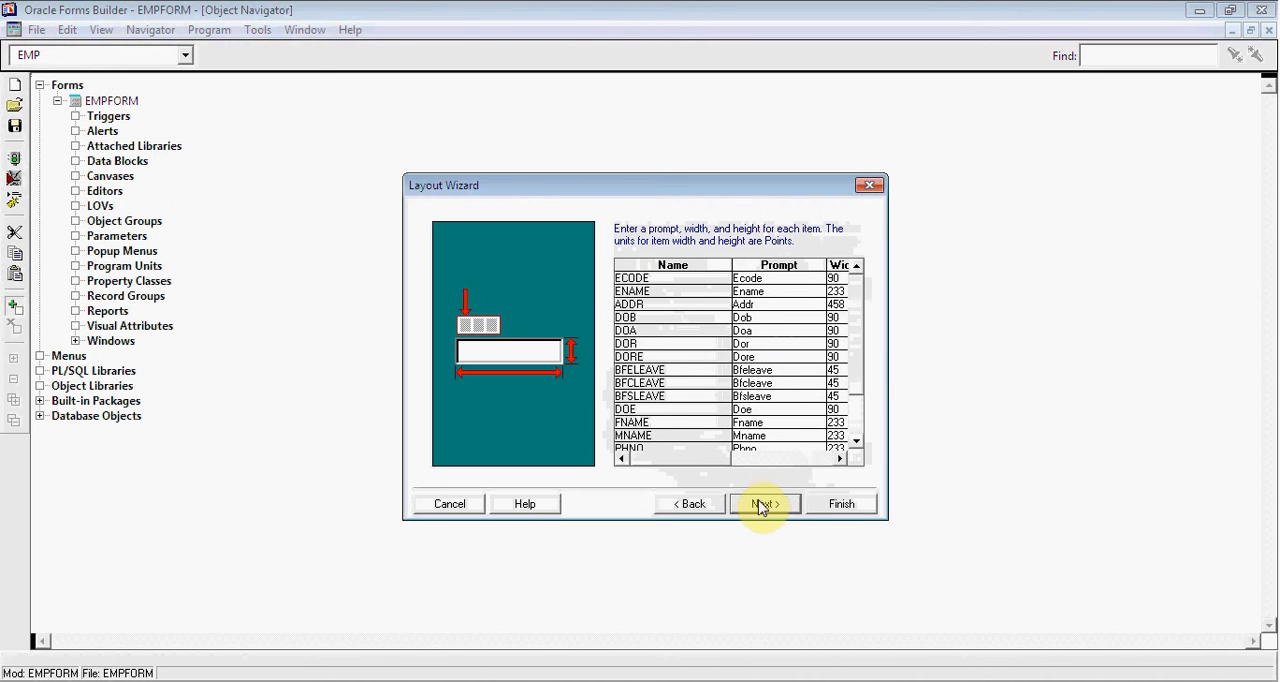
# Step: Choose the Form layout style for the frame after trying Tabular
pyautogui.click(764, 504)
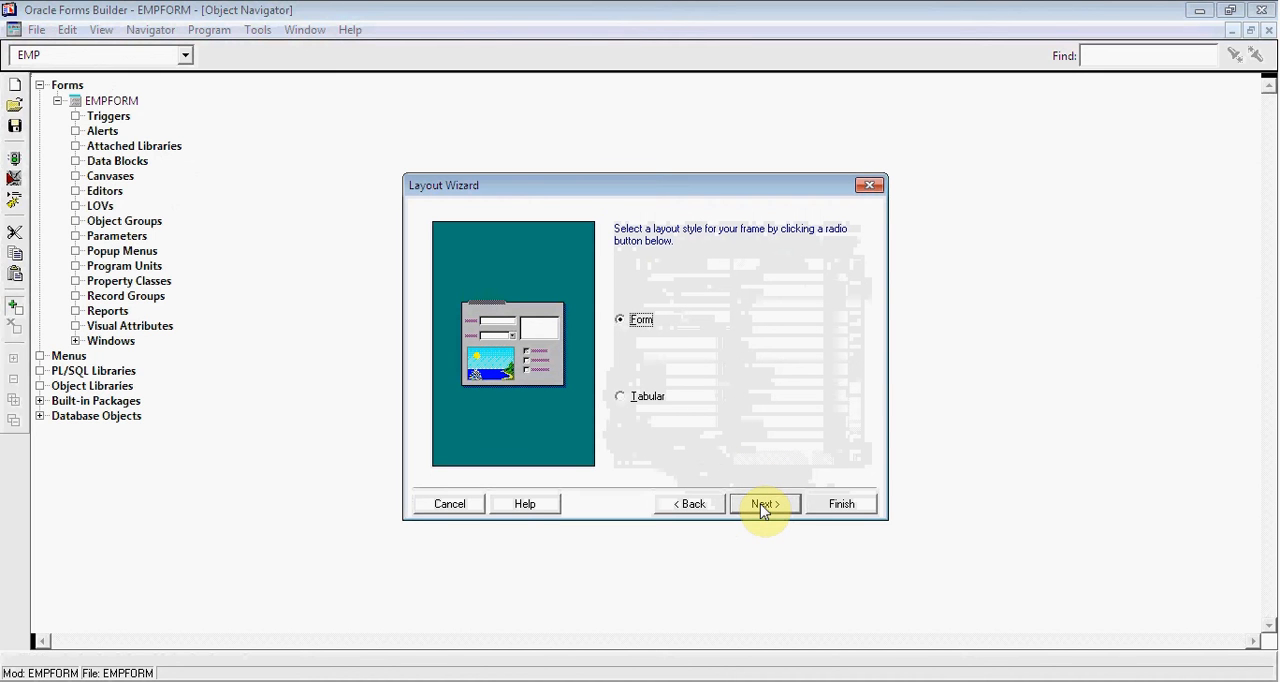
pyautogui.moveTo(650, 340)
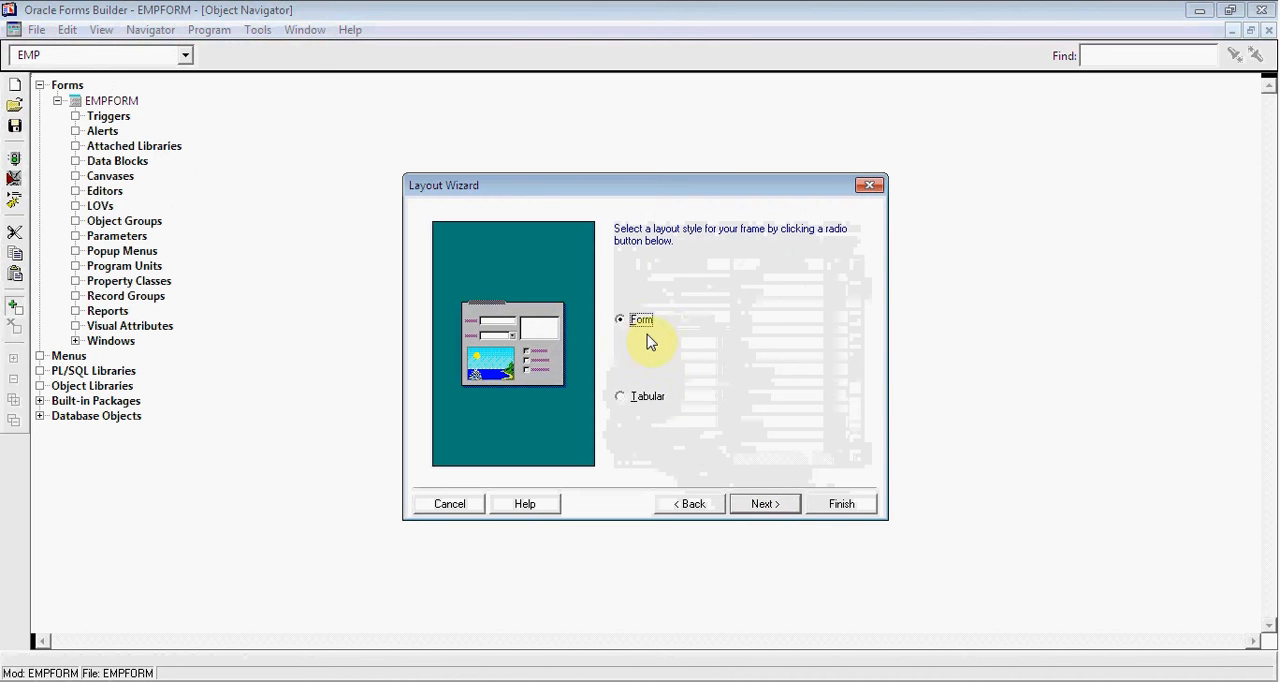
pyautogui.moveTo(644, 360)
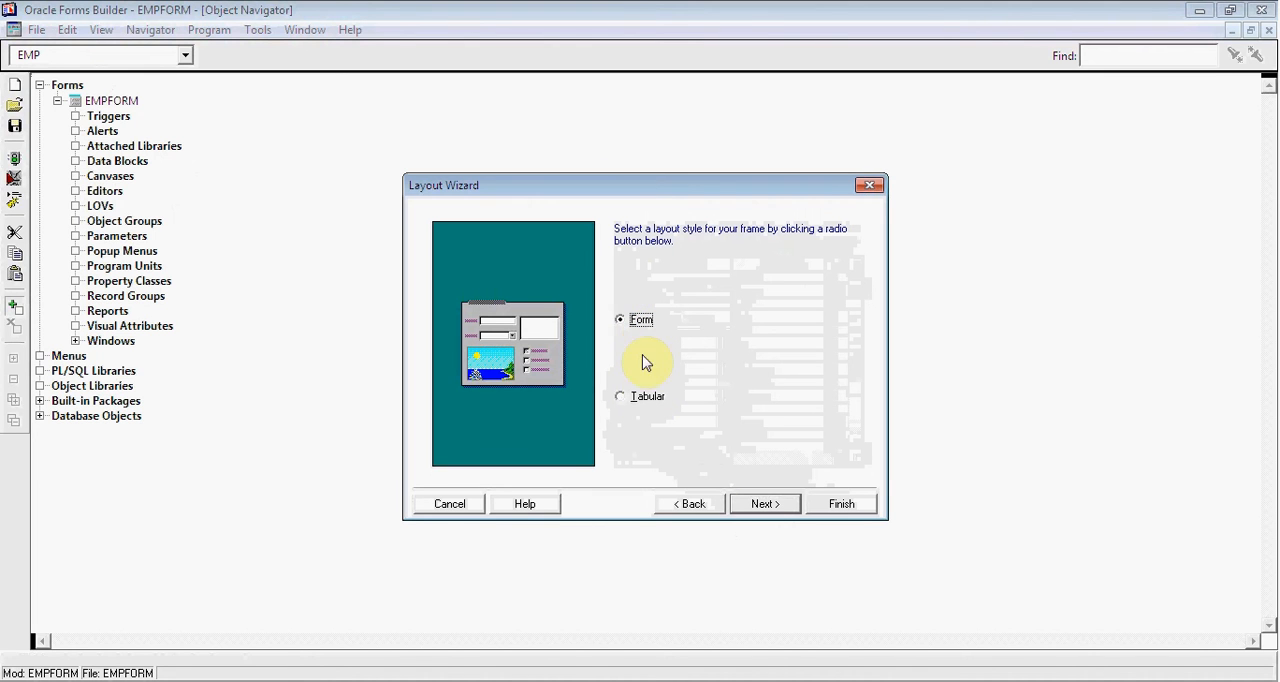
pyautogui.click(620, 396)
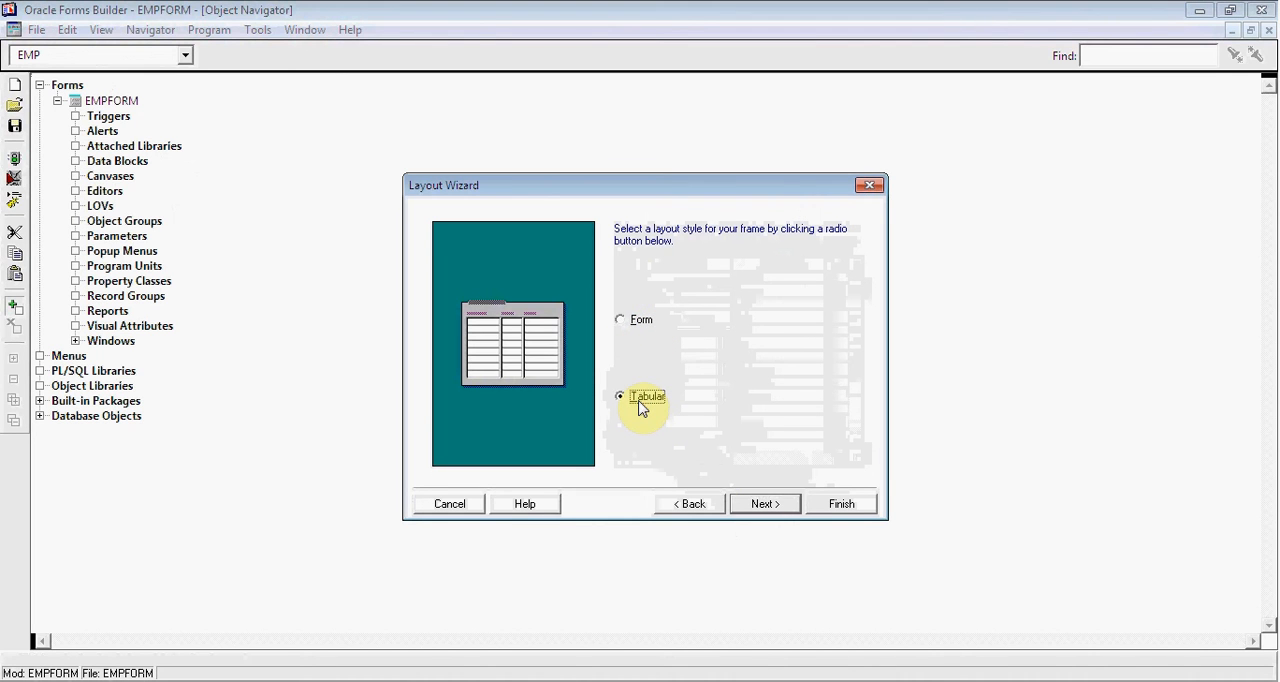
pyautogui.click(620, 320)
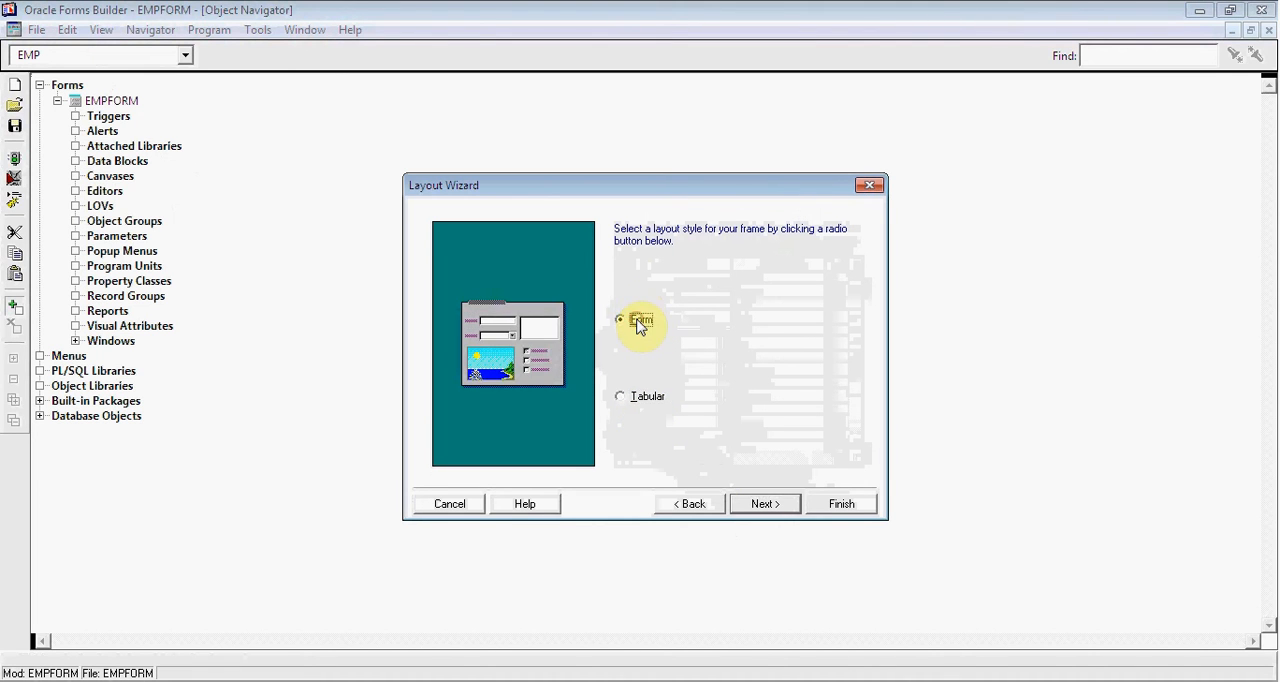
pyautogui.moveTo(764, 504)
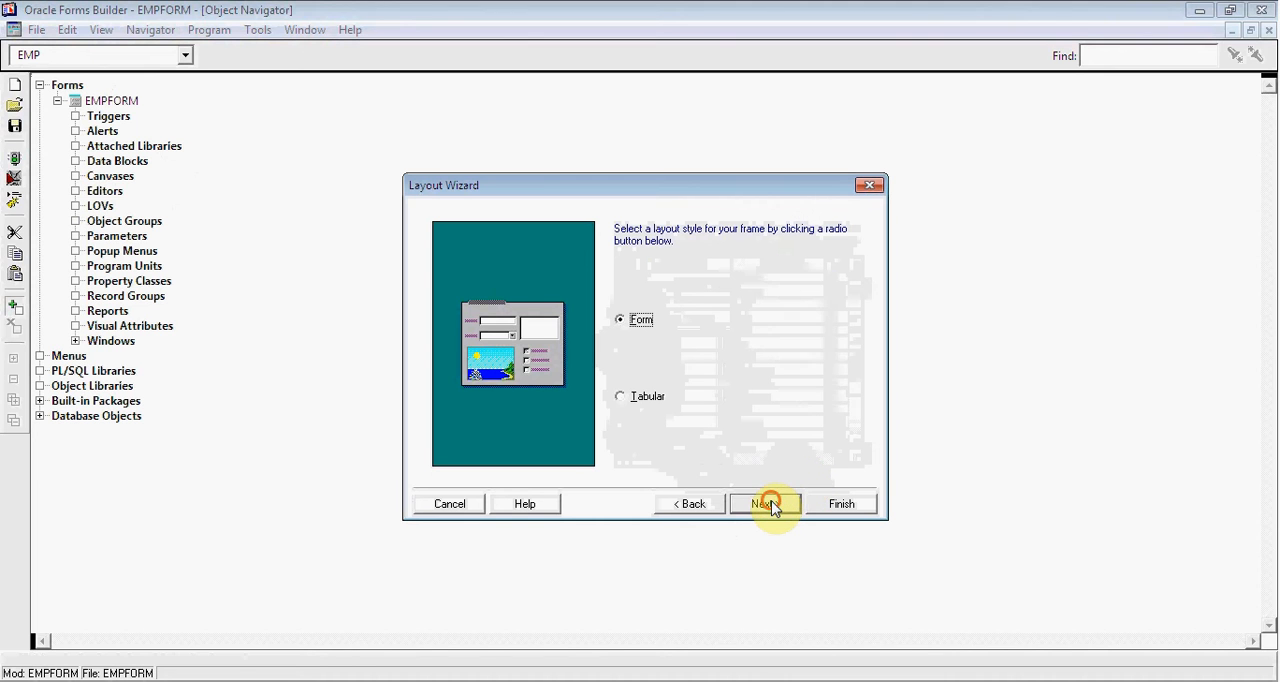
# Step: Title the frame Employee and finish the Layout Wizard to create it
pyautogui.click(762, 504)
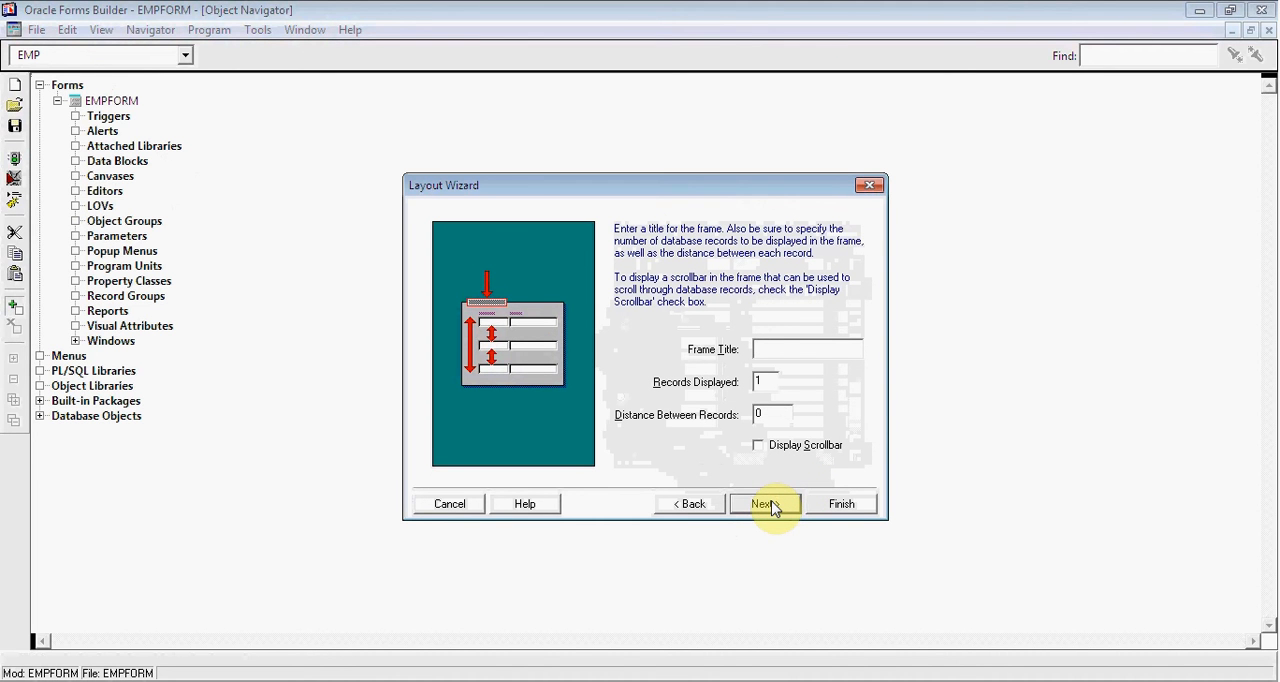
pyautogui.write('Employee')
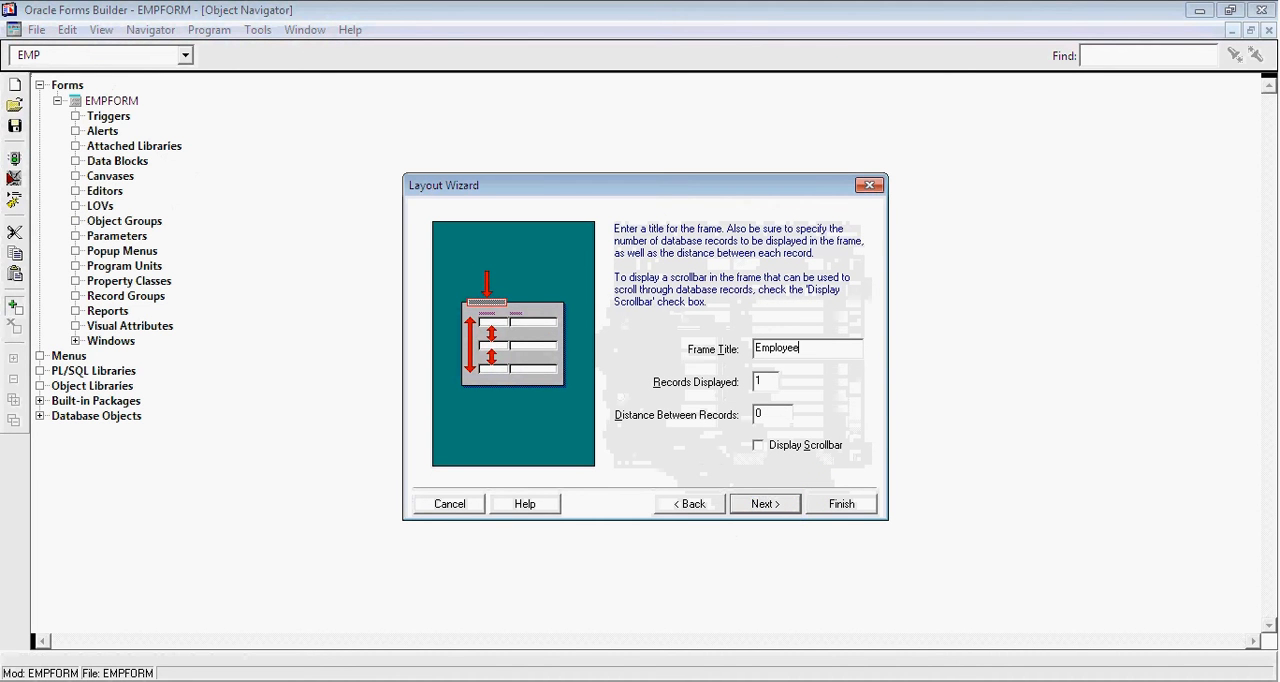
pyautogui.click(764, 504)
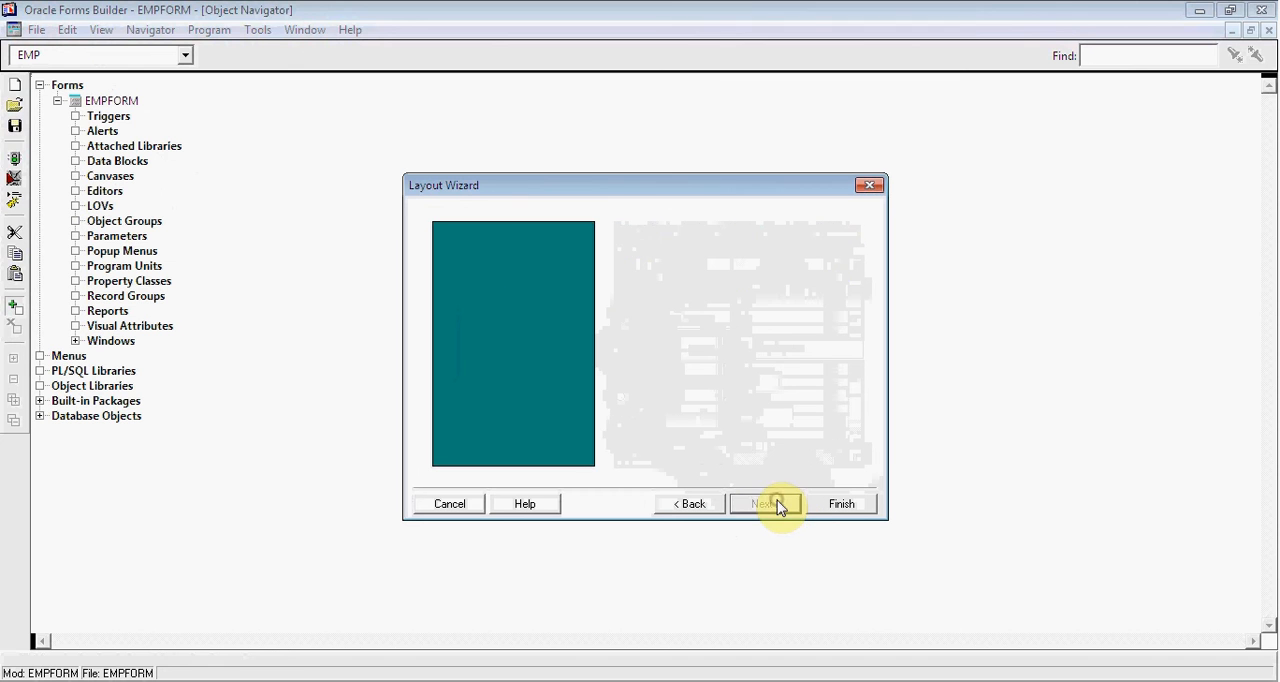
pyautogui.click(764, 504)
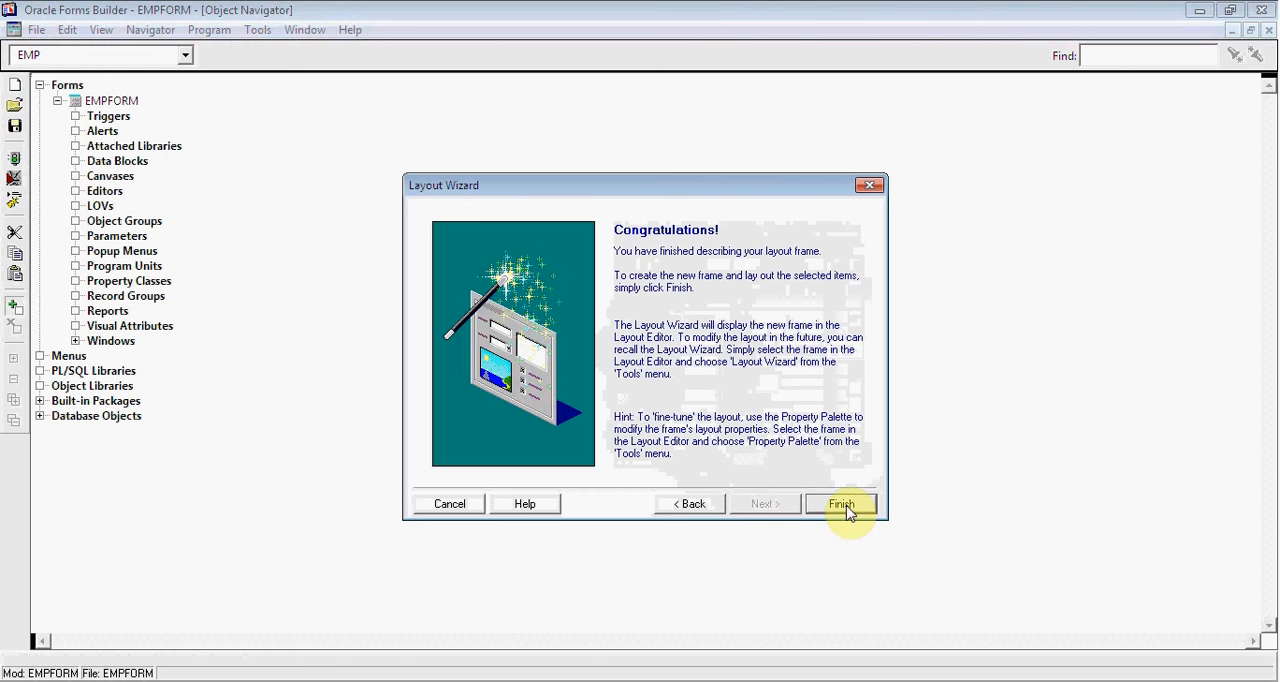
pyautogui.click(840, 504)
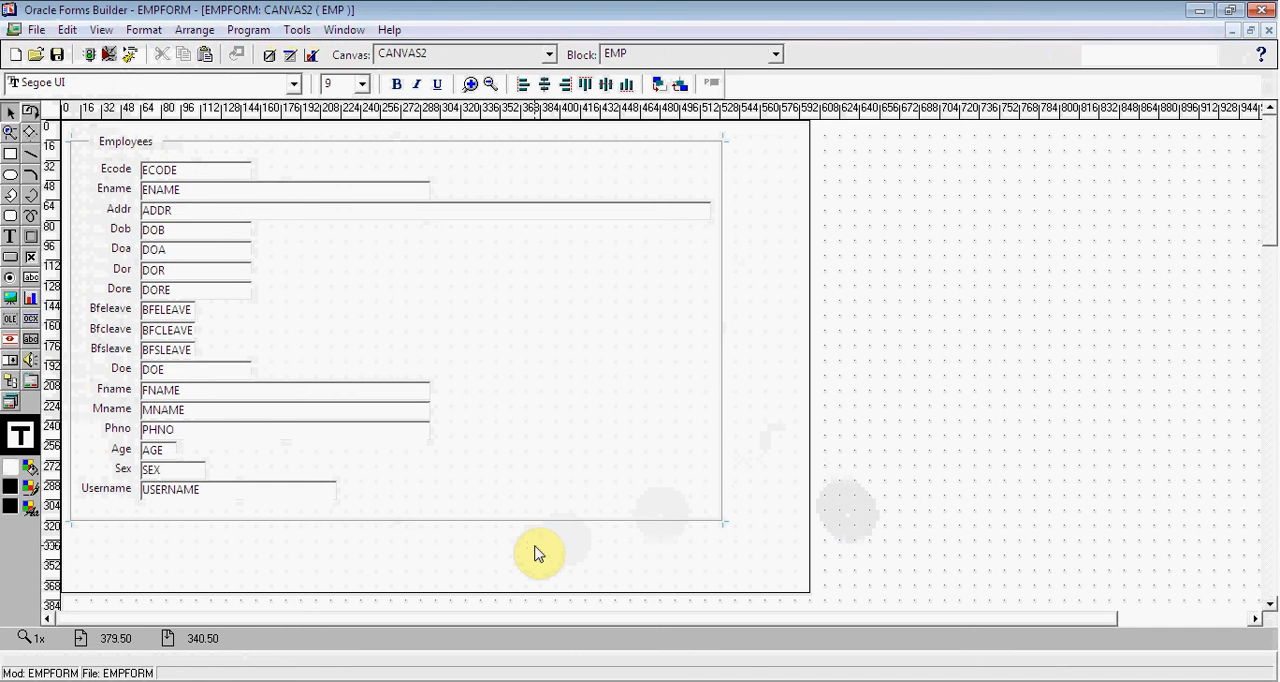
pyautogui.moveTo(100, 188)
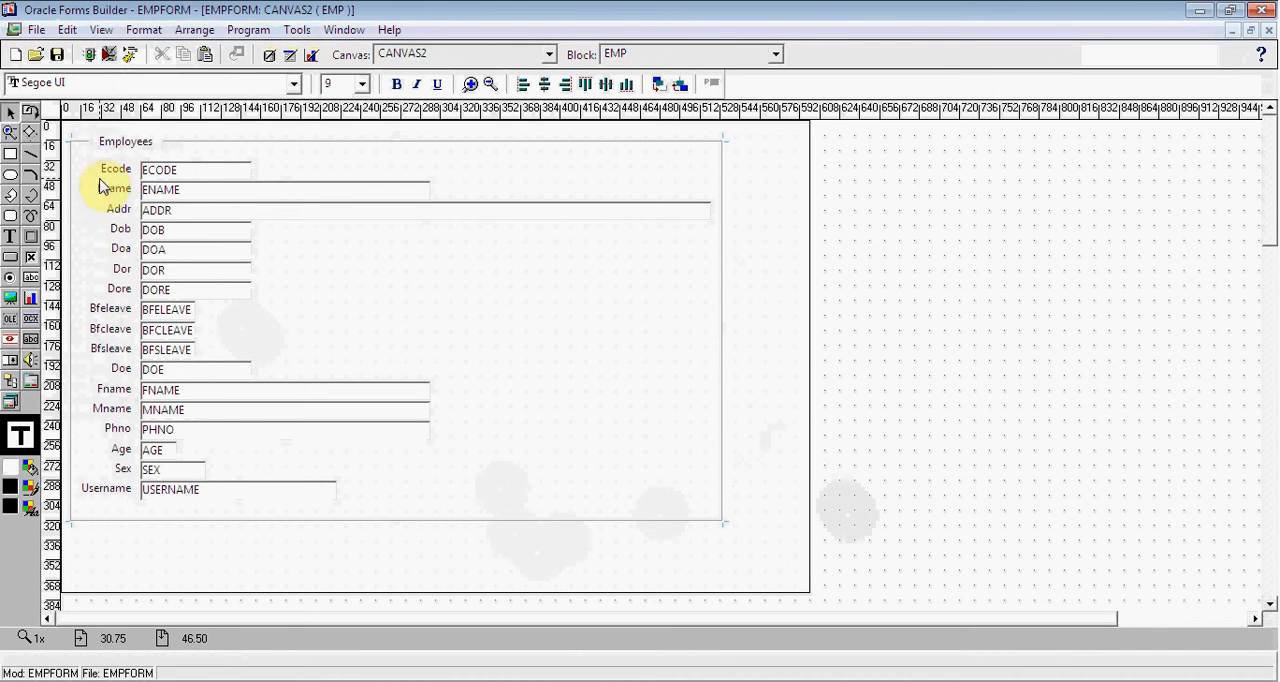
# Step: Edit the Ecode prompt in the Employees frame to read Emp Code
pyautogui.click(116, 168)
pyautogui.write('mp C')
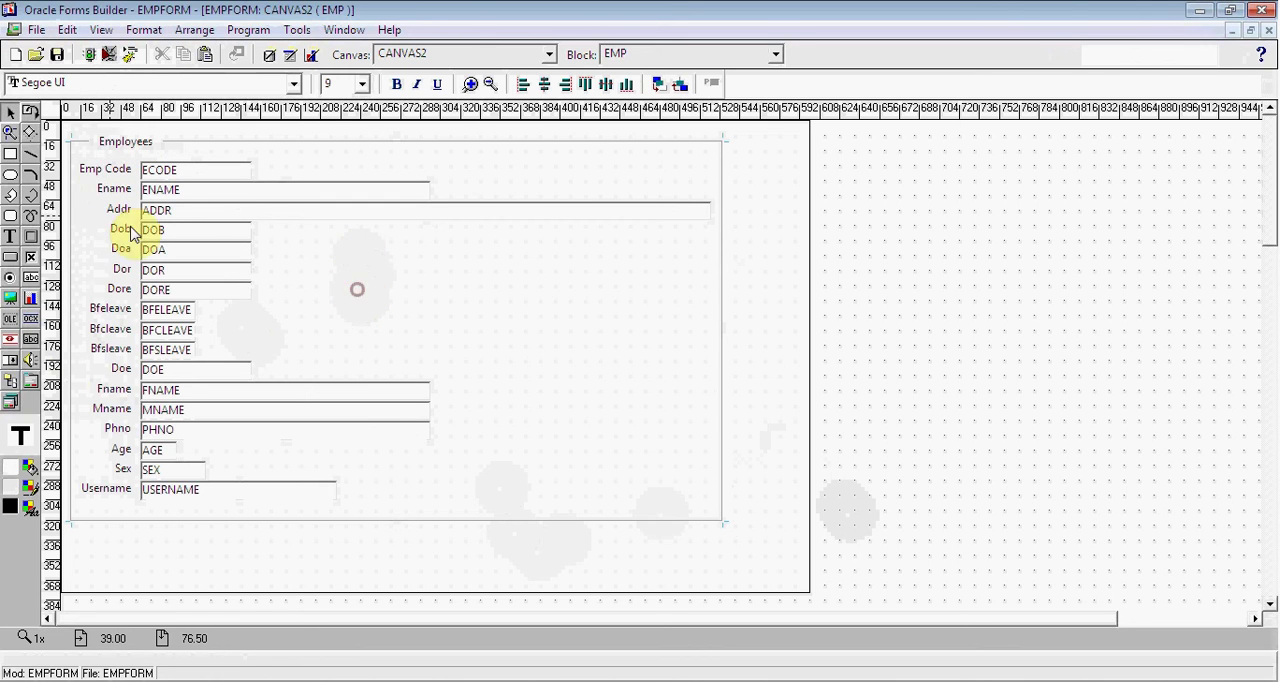
pyautogui.moveTo(184, 108)
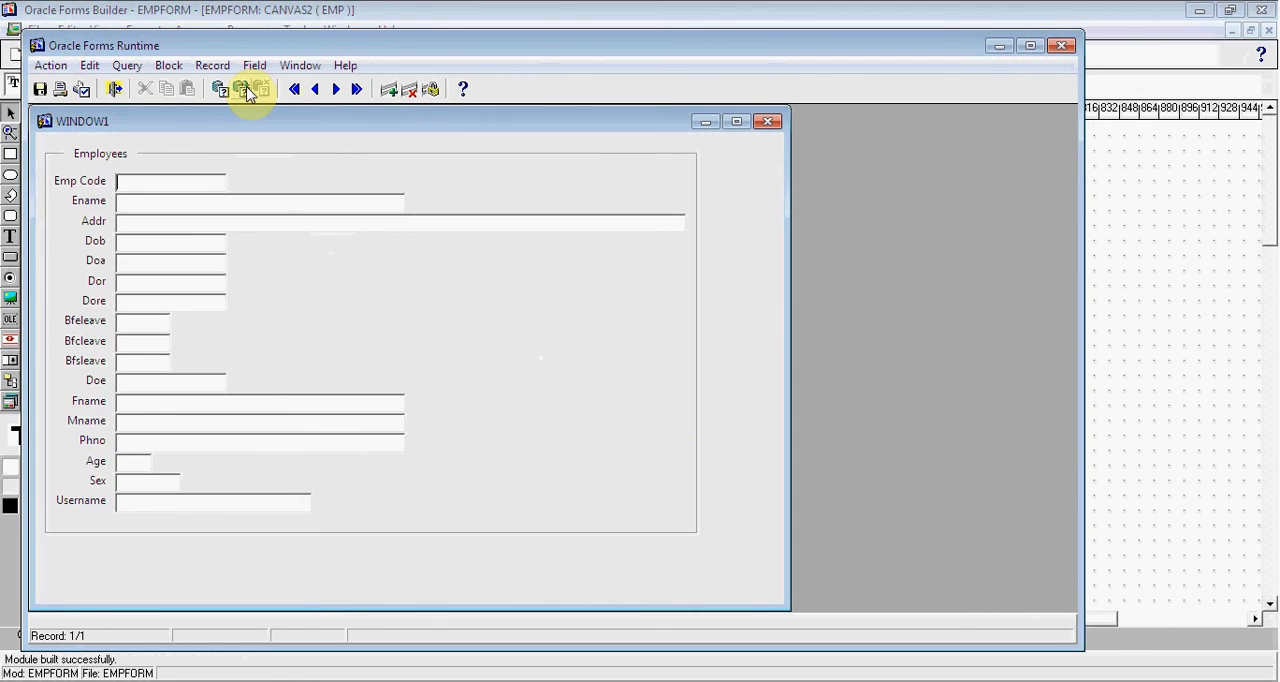
# Step: Execute Query to fetch the stored employee record, then close the Forms Runtime window
pyautogui.click(244, 88)
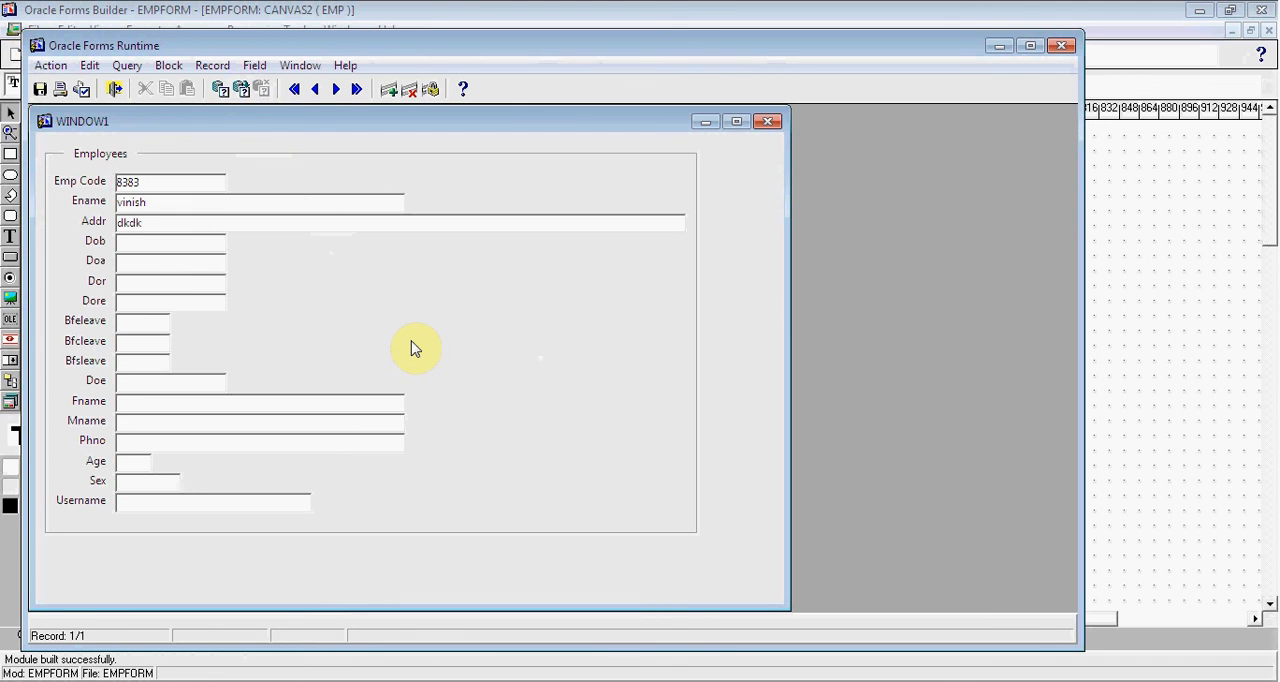
pyautogui.moveTo(980, 96)
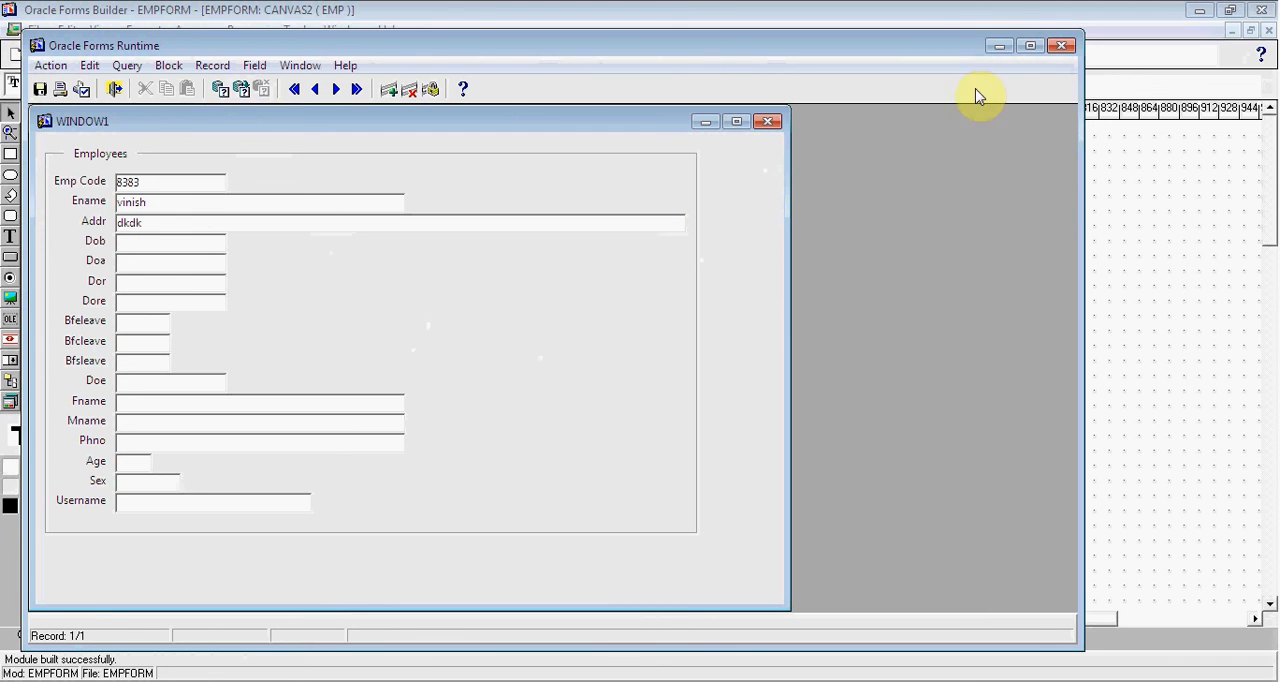
pyautogui.click(1060, 44)
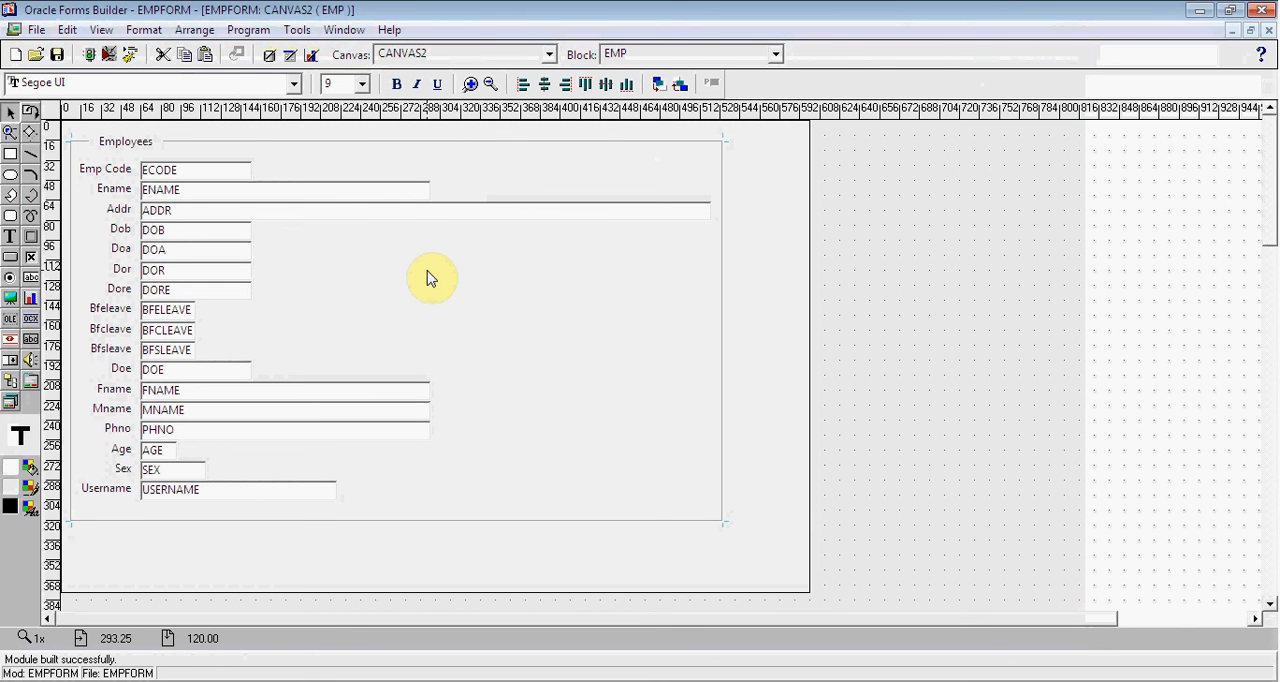
pyautogui.moveTo(424, 420)
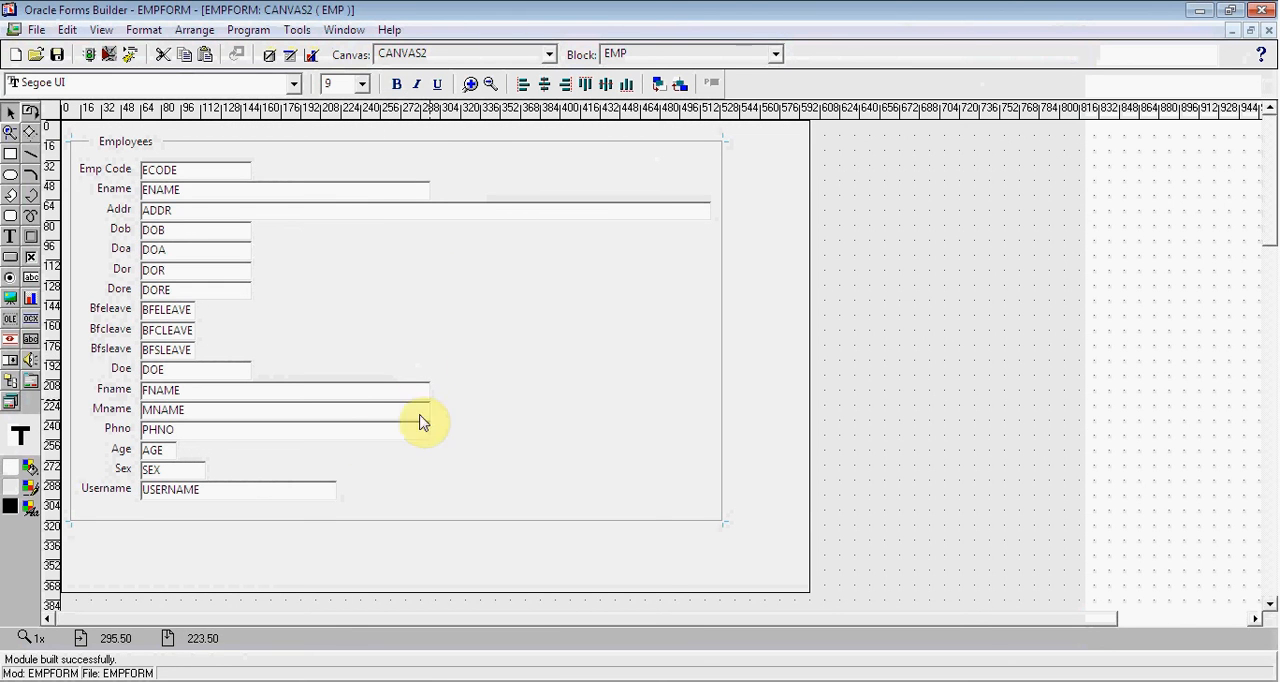
pyautogui.moveTo(1262, 54)
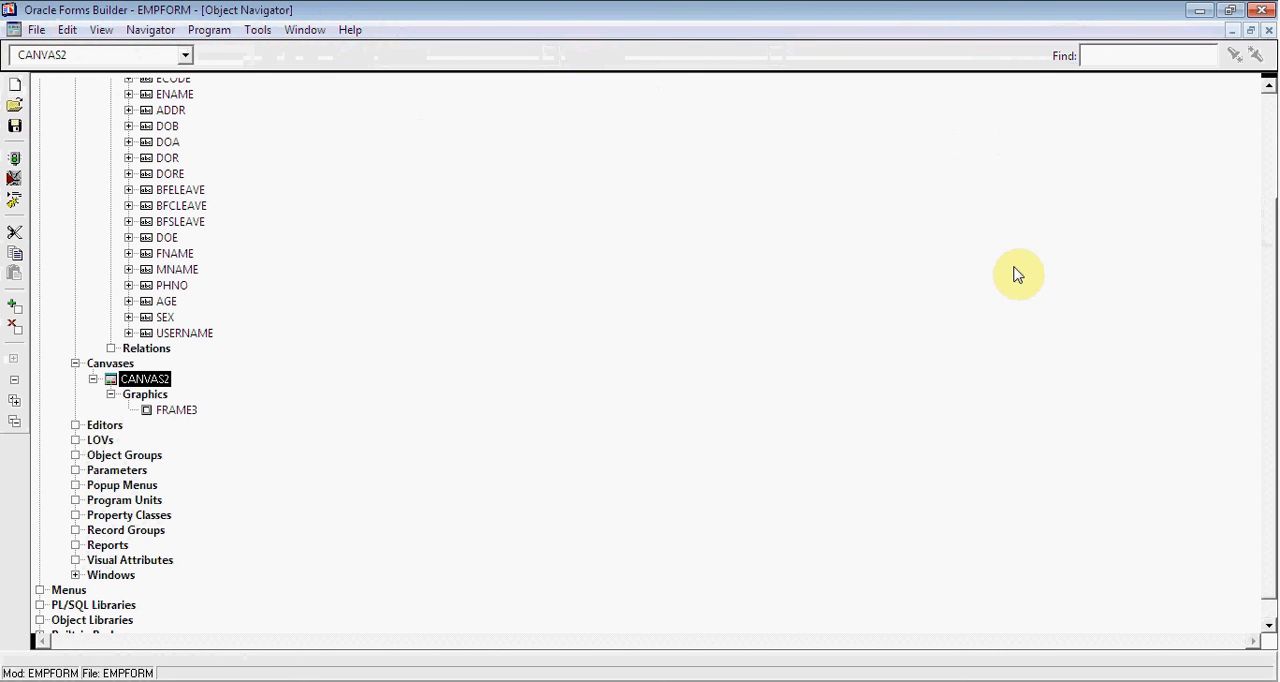
# Step: Scroll the Object Navigator to the top and select the EMPFORM module node
pyautogui.scroll(3)
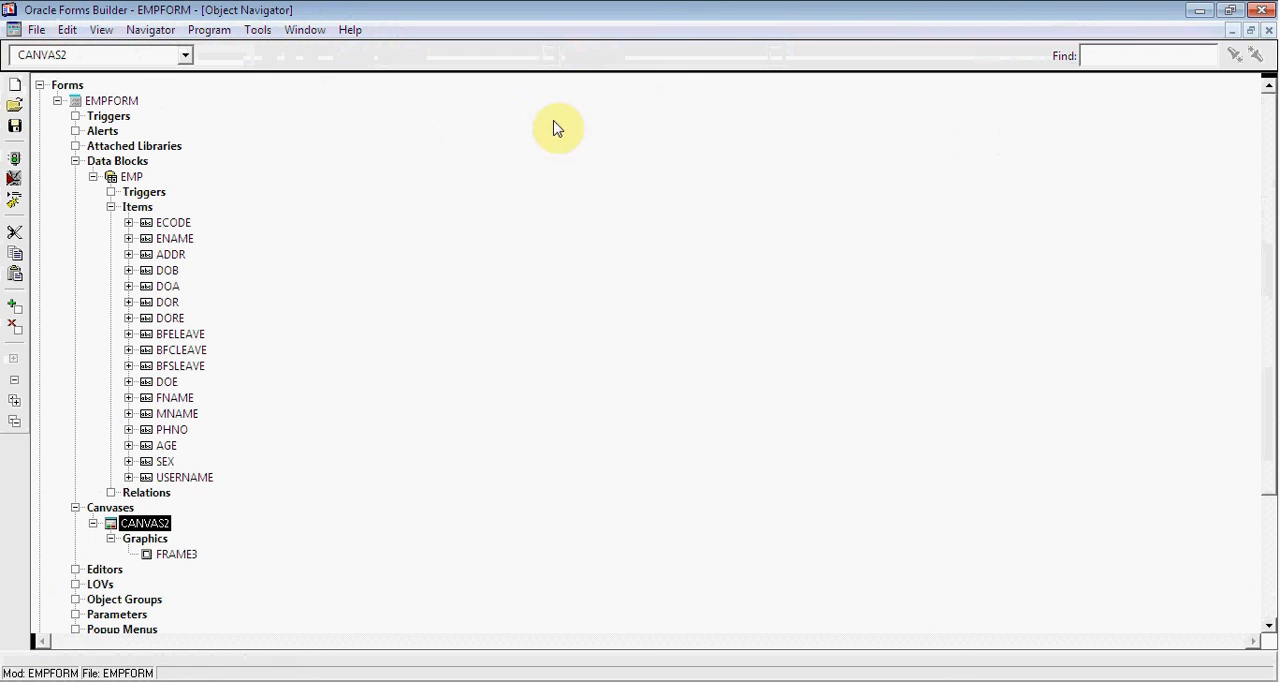
pyautogui.click(112, 100)
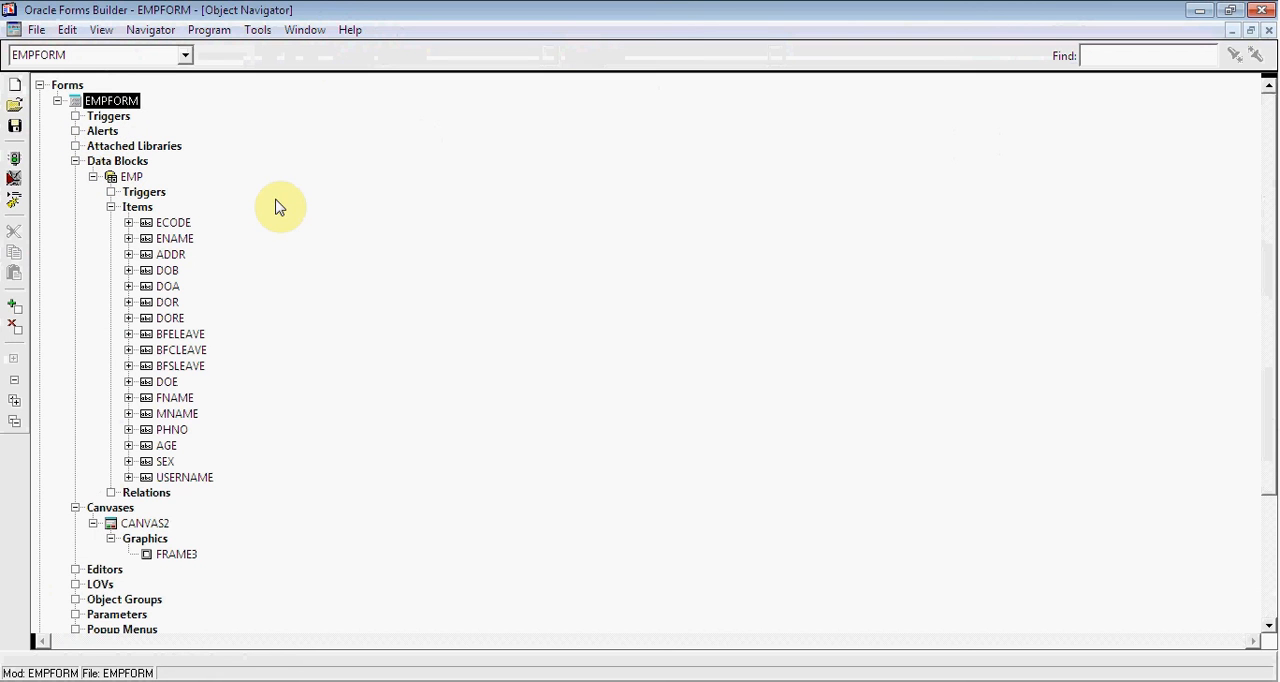
pyautogui.moveTo(318, 416)
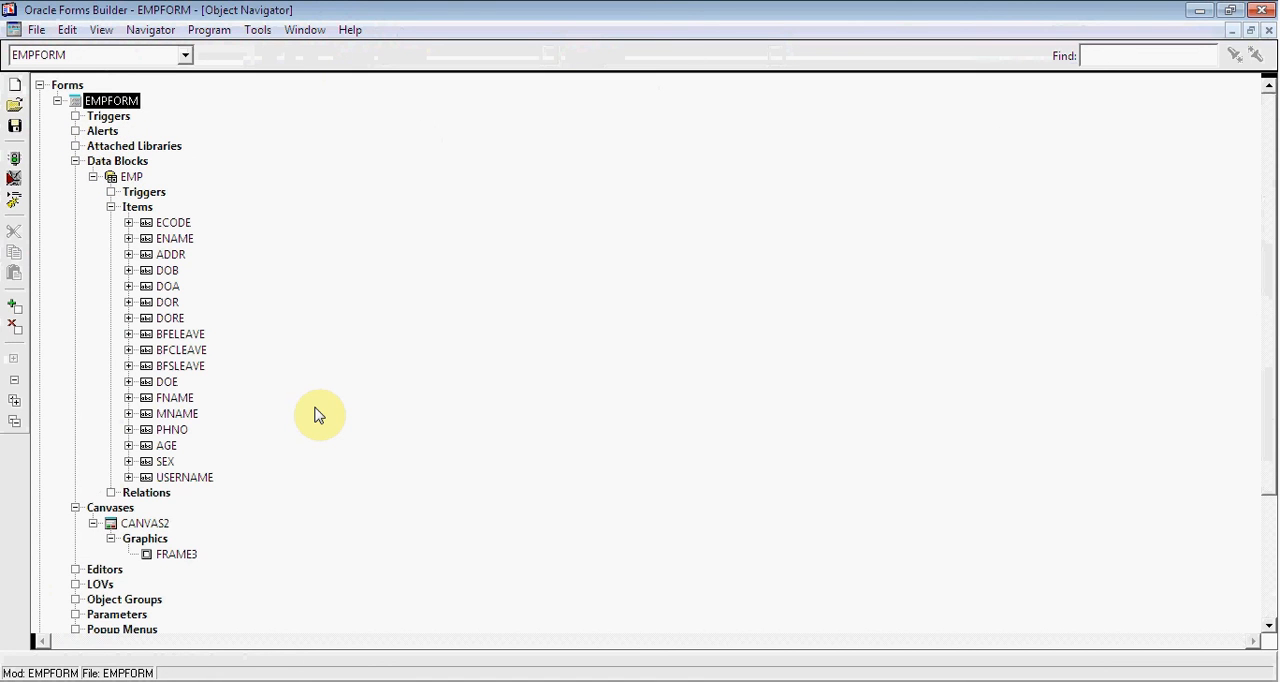